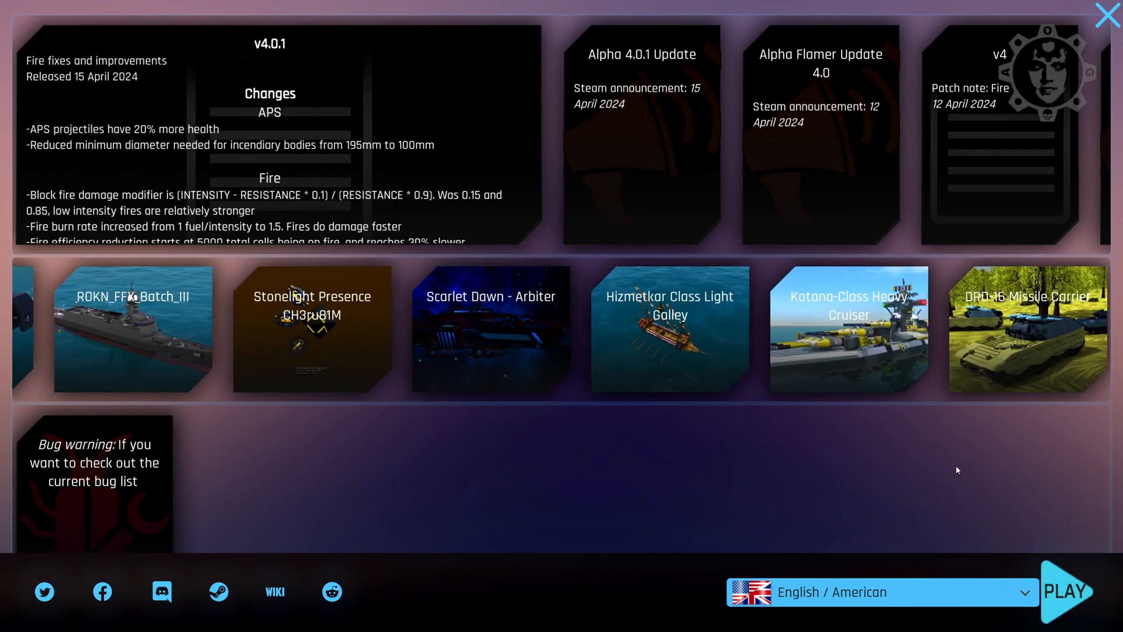
Step: Bring up the Hizmetkar Class Light Galley's Steam Workshop page from the featured strip
left_click(660, 346)
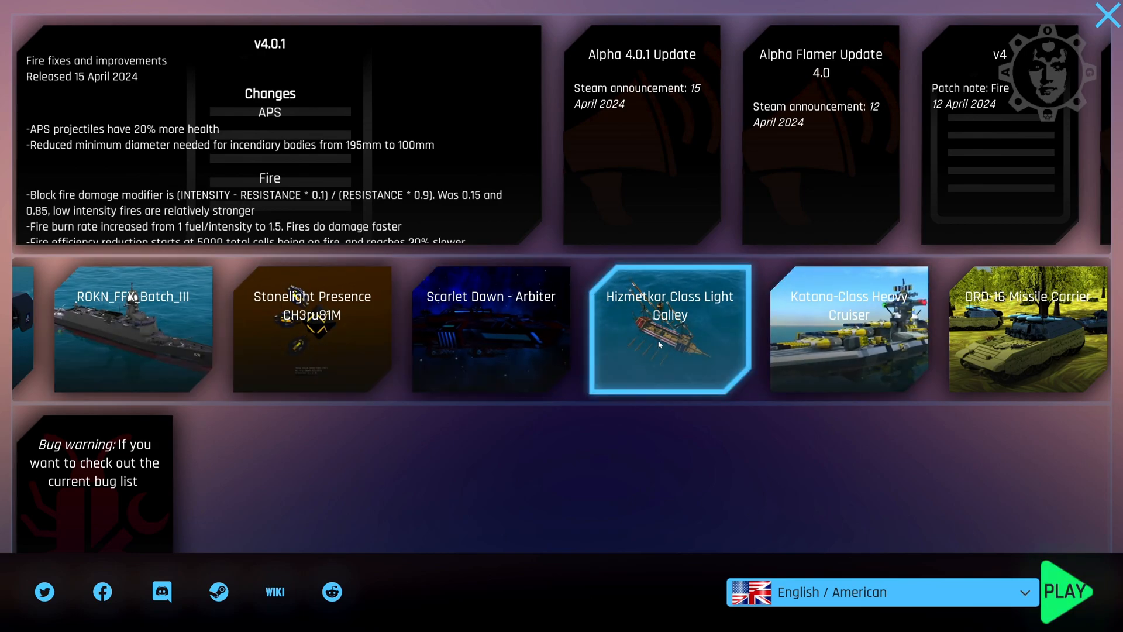
left_click(663, 341)
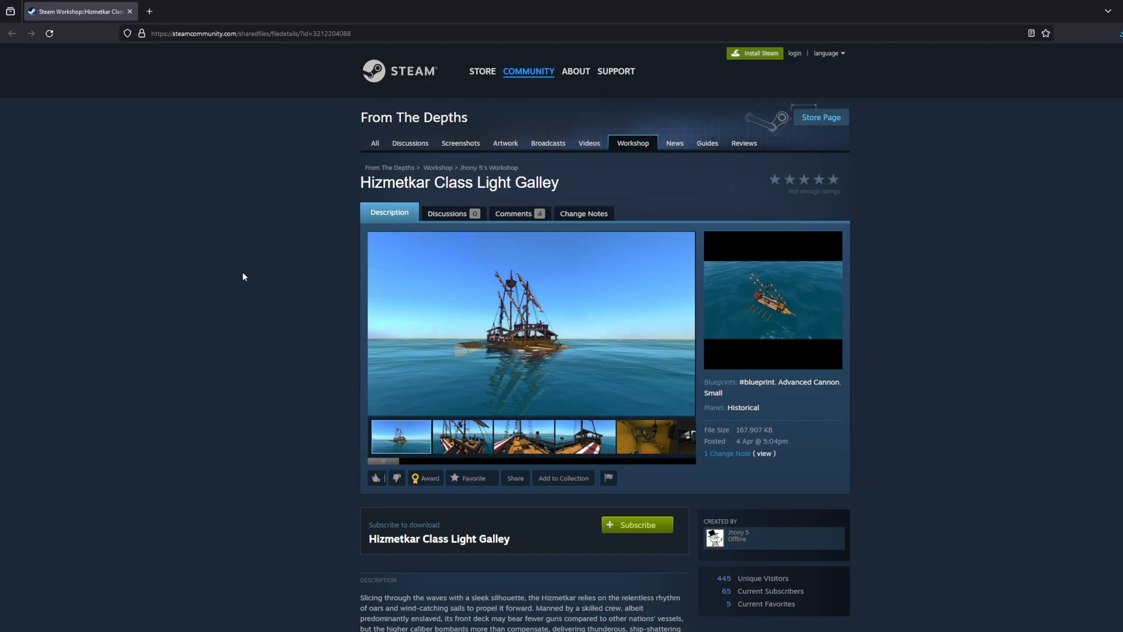
Step: Sign in to Steam when prompted and subscribe to the Hizmetkar Class Light Galley
left_click(638, 525)
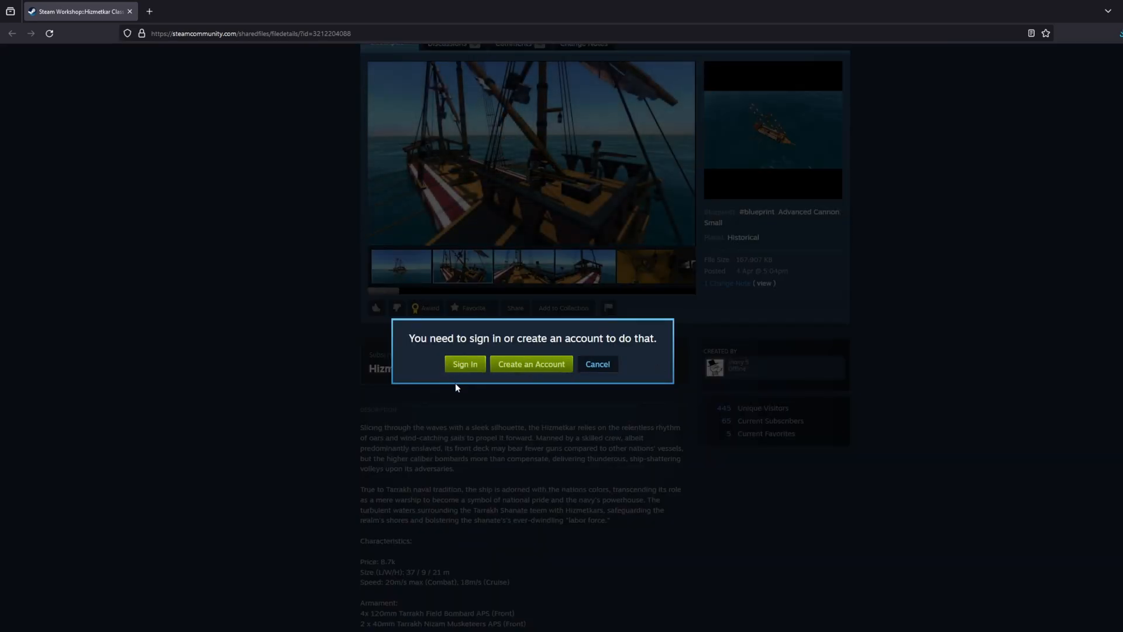
left_click(598, 364)
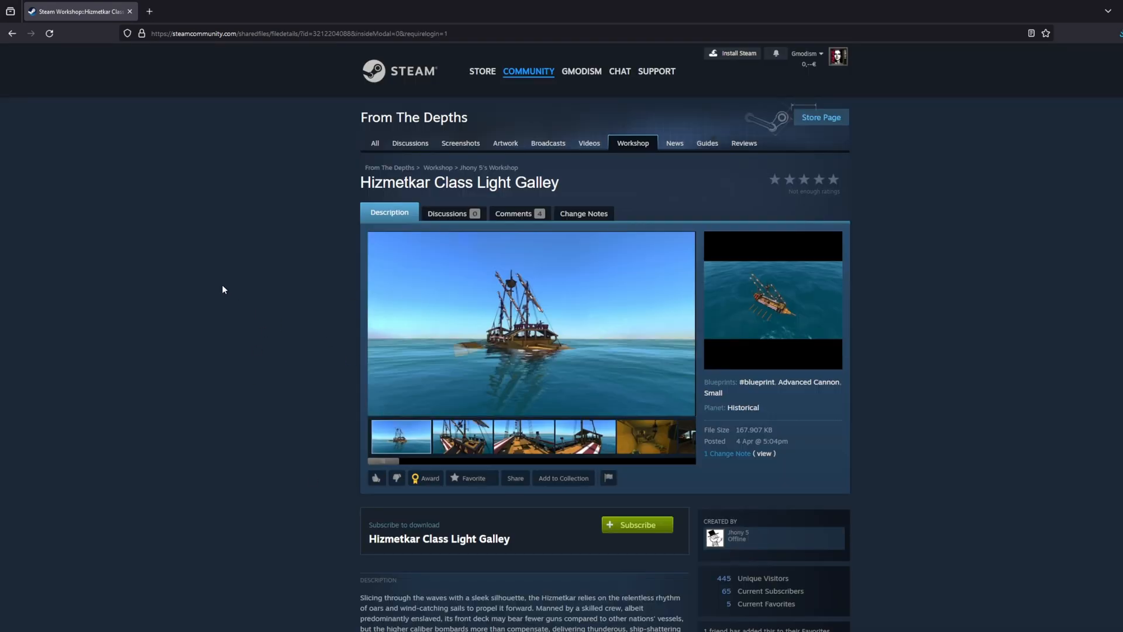
mouse_move(629, 538)
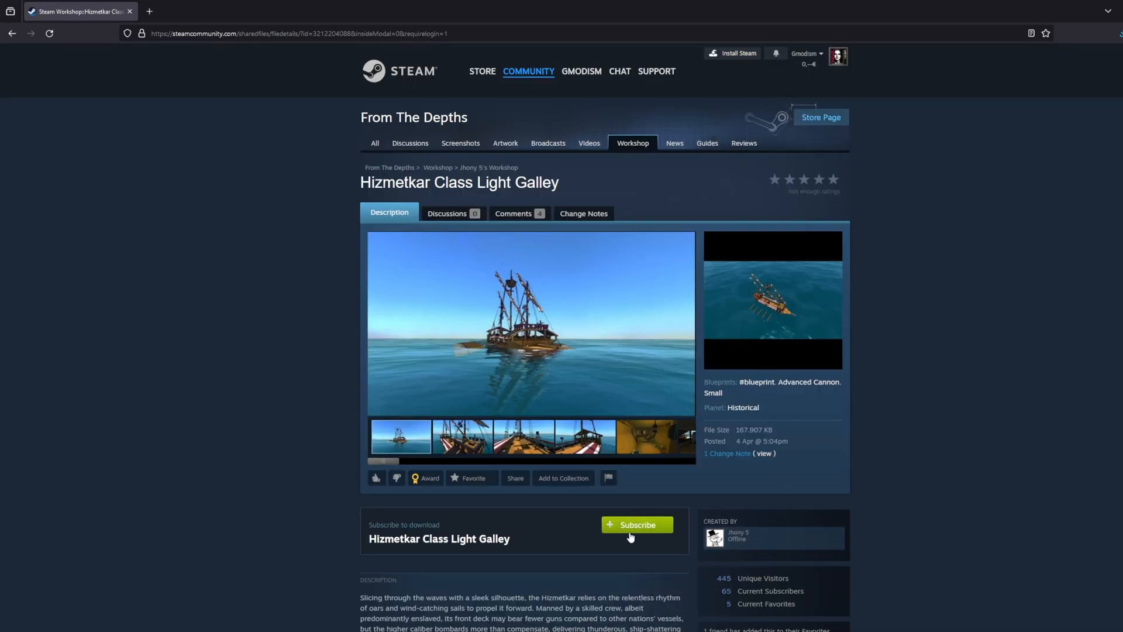
left_click(638, 524)
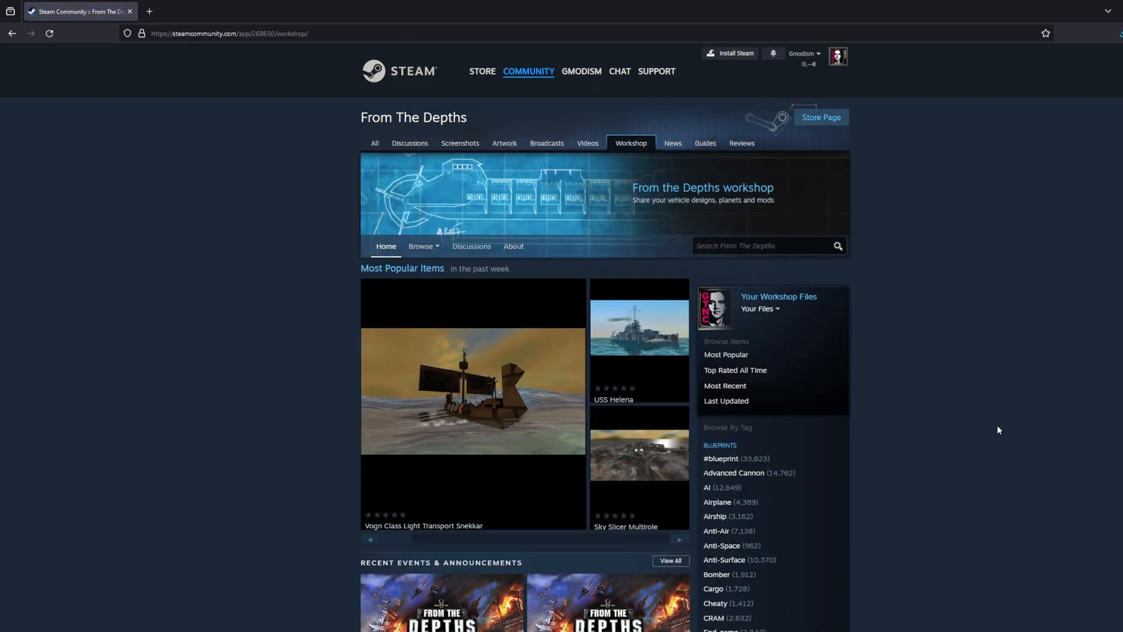
Step: Search the workshop for 'stellarion', view The Stellarion's page and subscribe to it
scroll("down", 3)
type("stellarion")
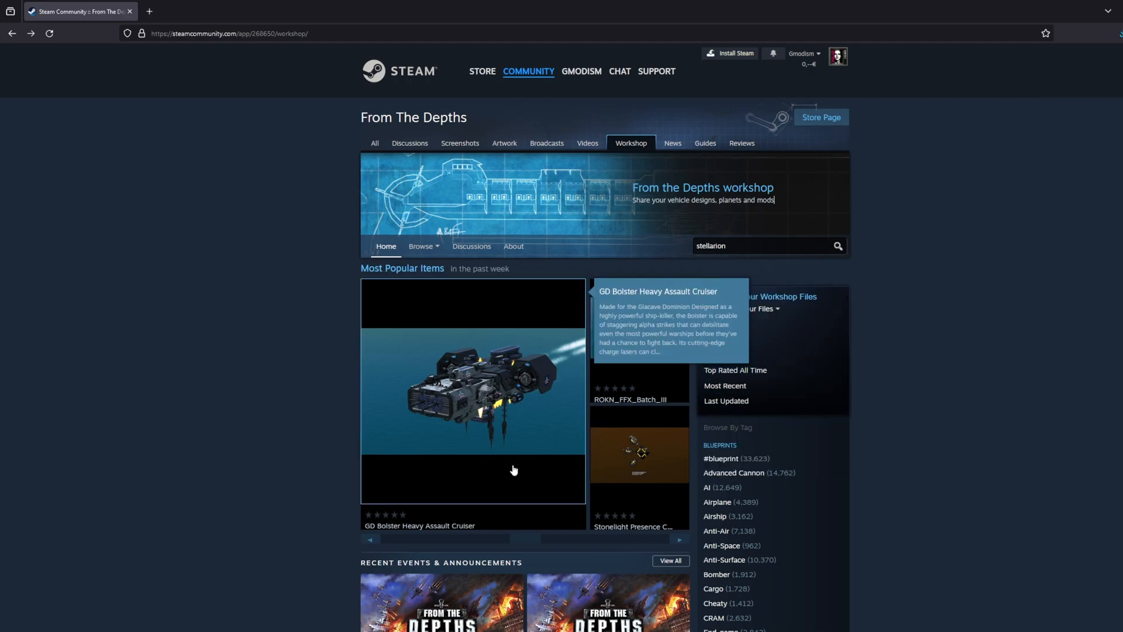
left_click(761, 245)
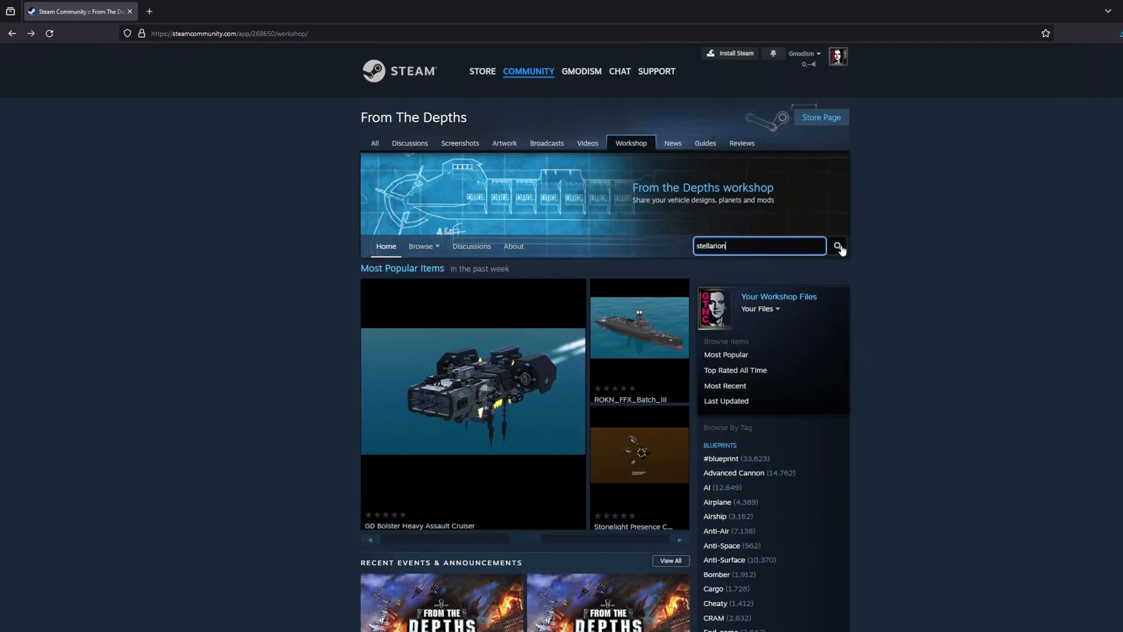
left_click(838, 246)
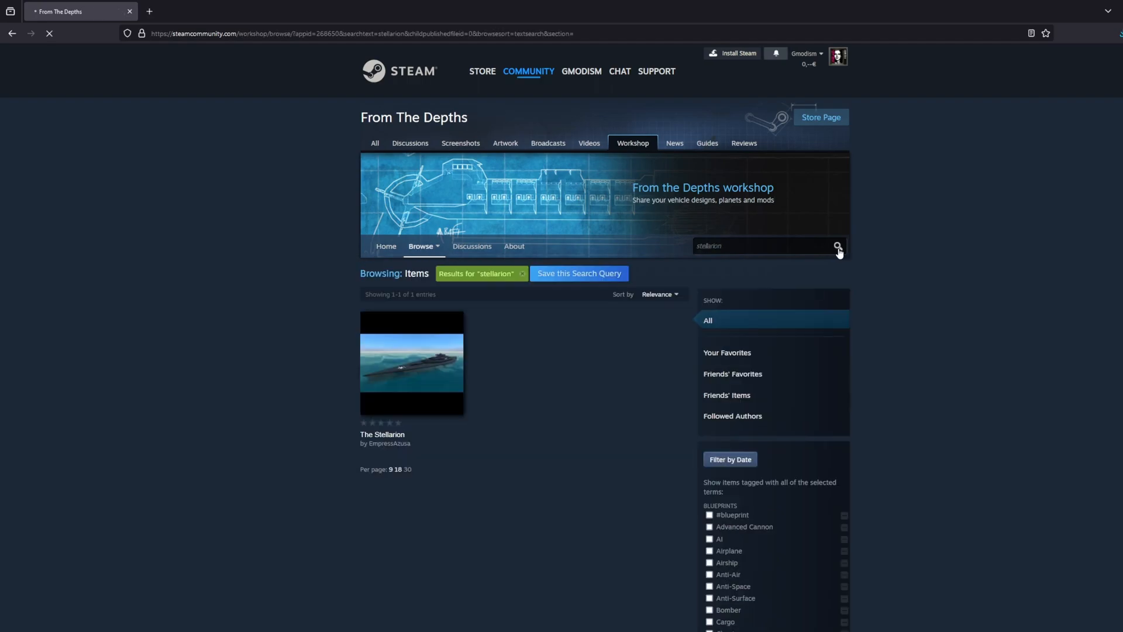
left_click(412, 365)
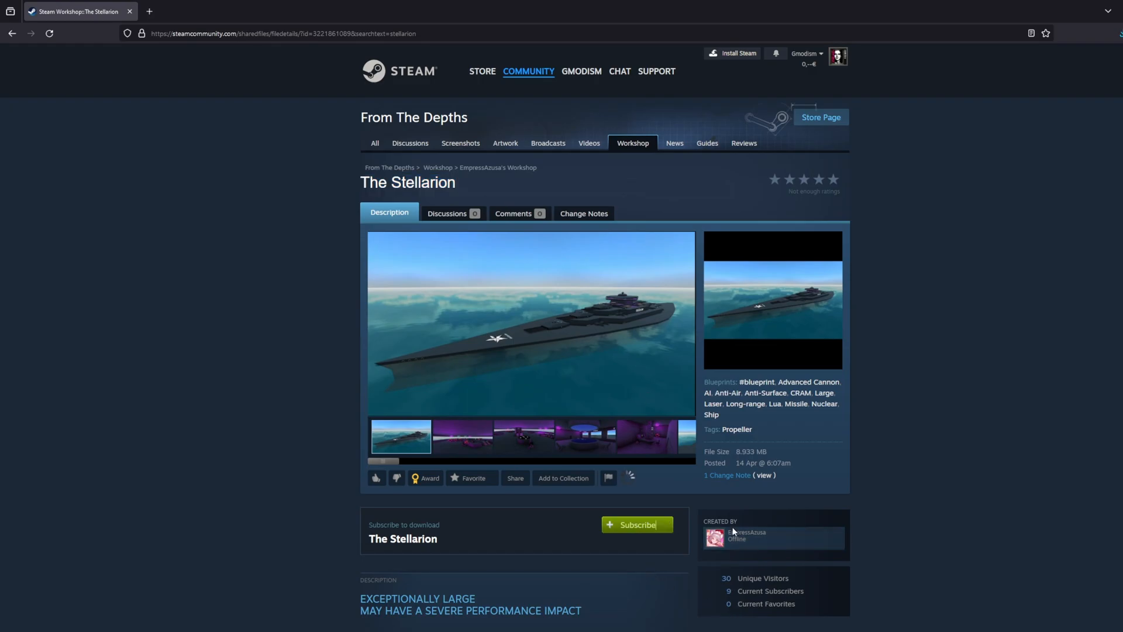
left_click(637, 524)
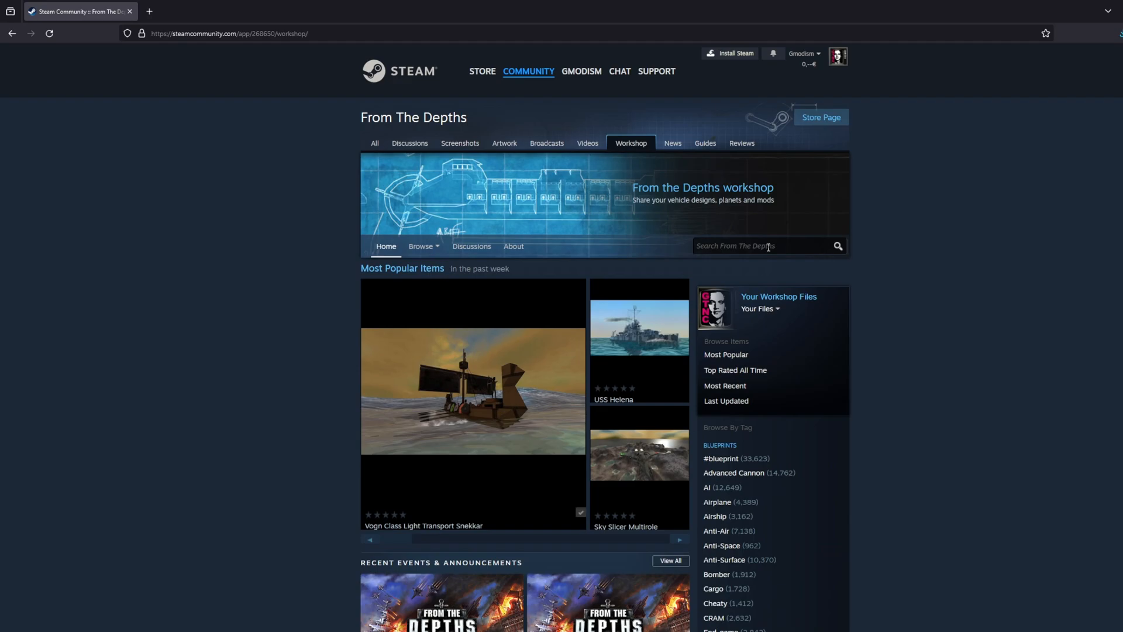
Step: Show gmodism's own published From The Depths workshop items
type("gmodism")
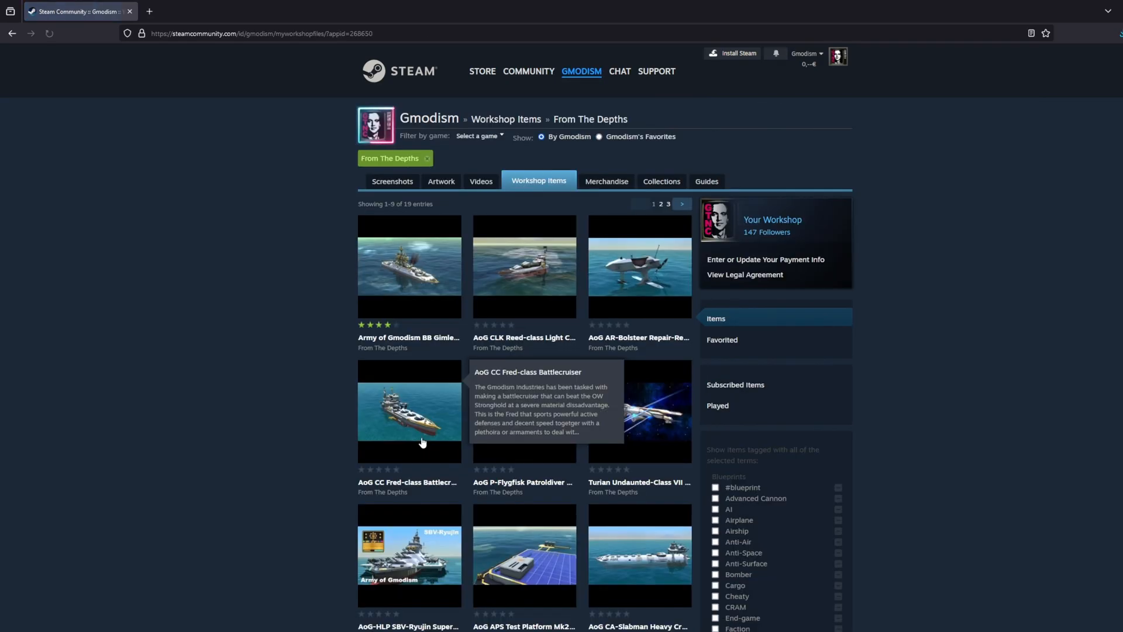
mouse_move(446, 253)
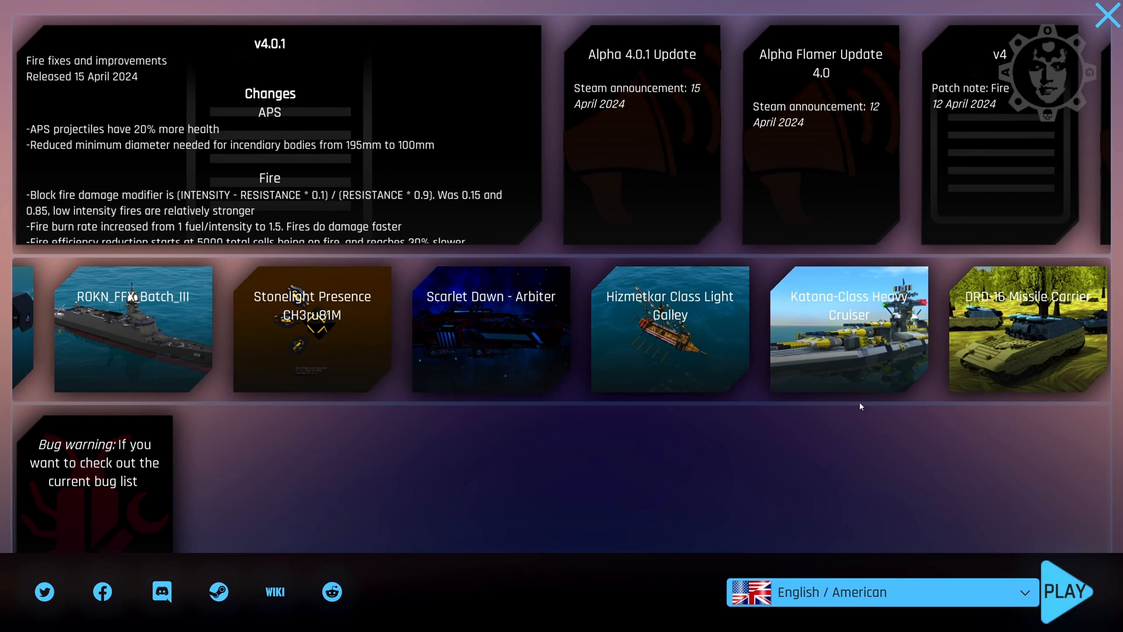
mouse_move(1060, 603)
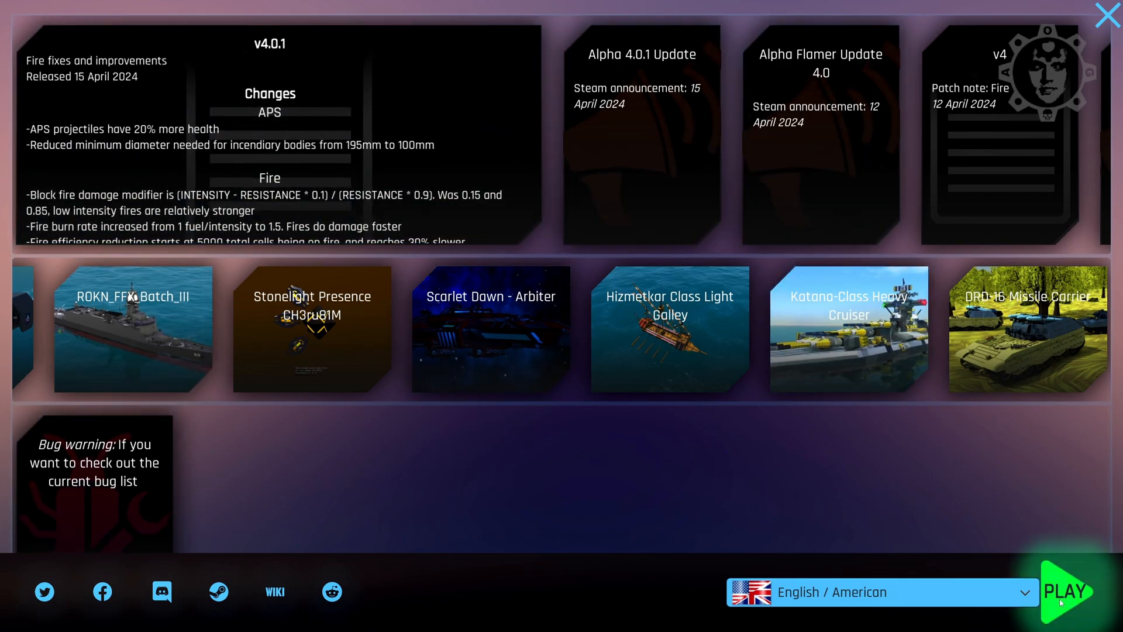
Step: Launch From the Depths with the PLAY button
left_click(1065, 593)
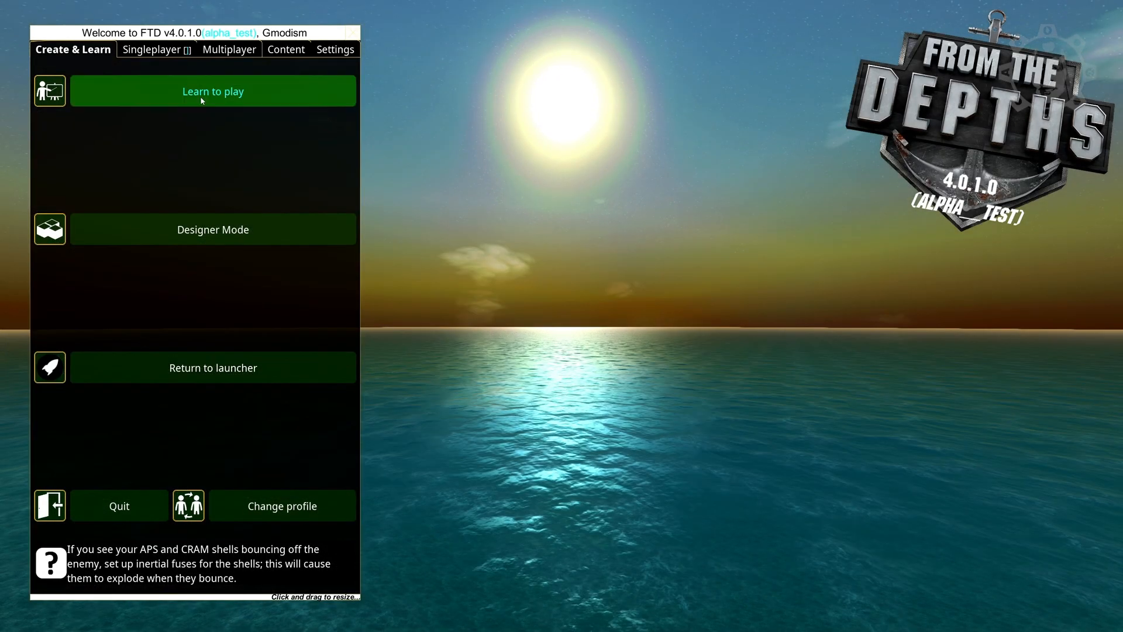
mouse_move(287, 49)
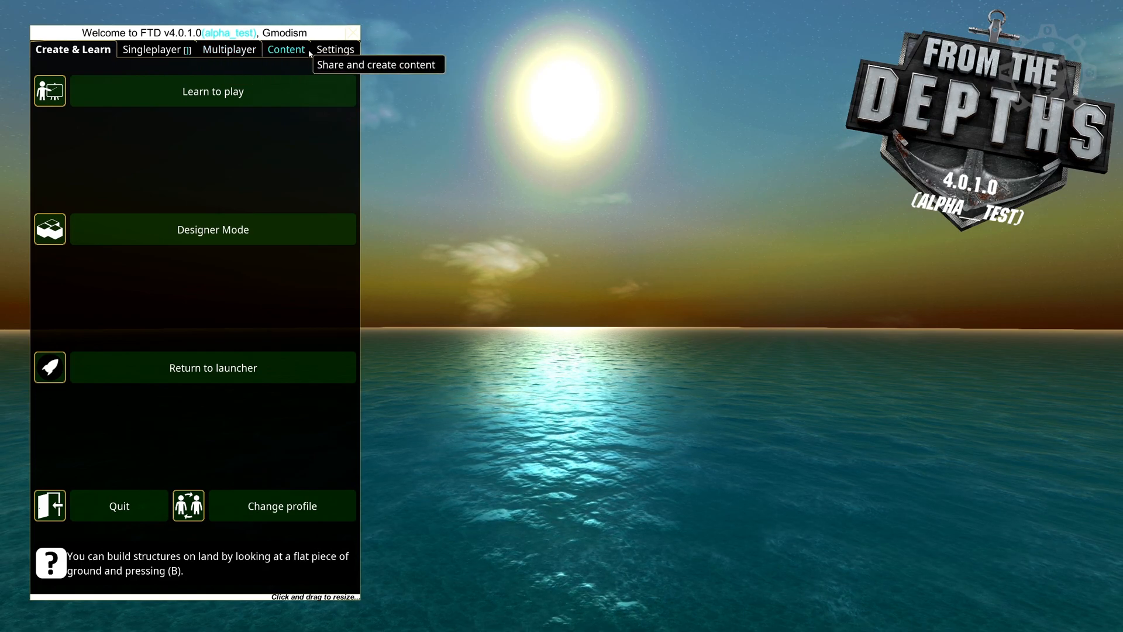
Step: Go to Content and the vehicle Download list of subscribed blueprints
left_click(285, 50)
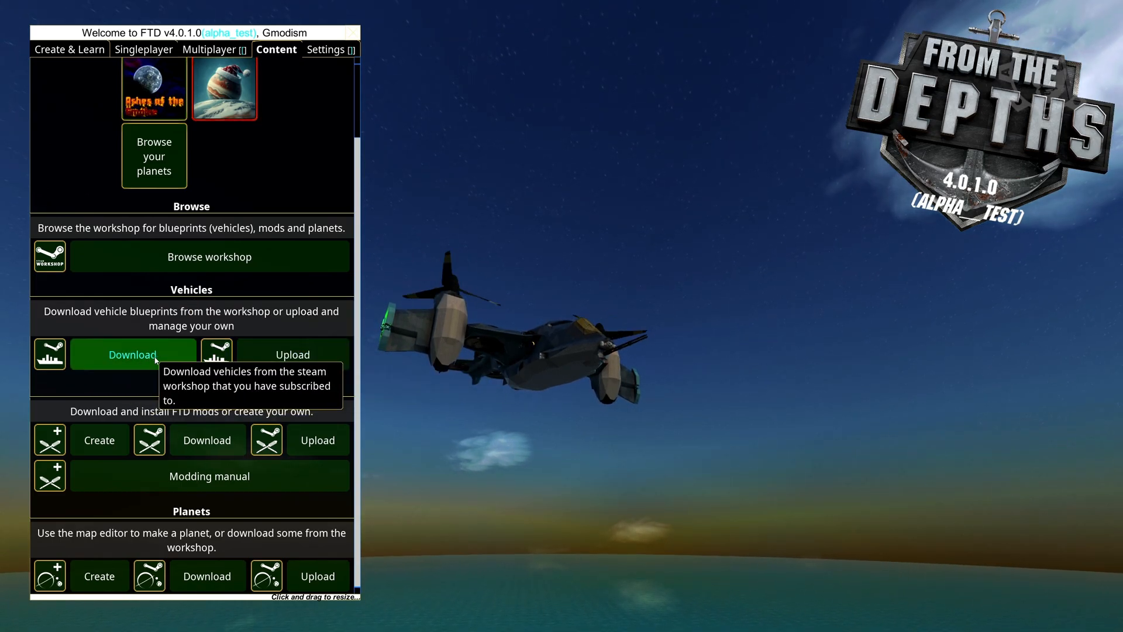
left_click(133, 354)
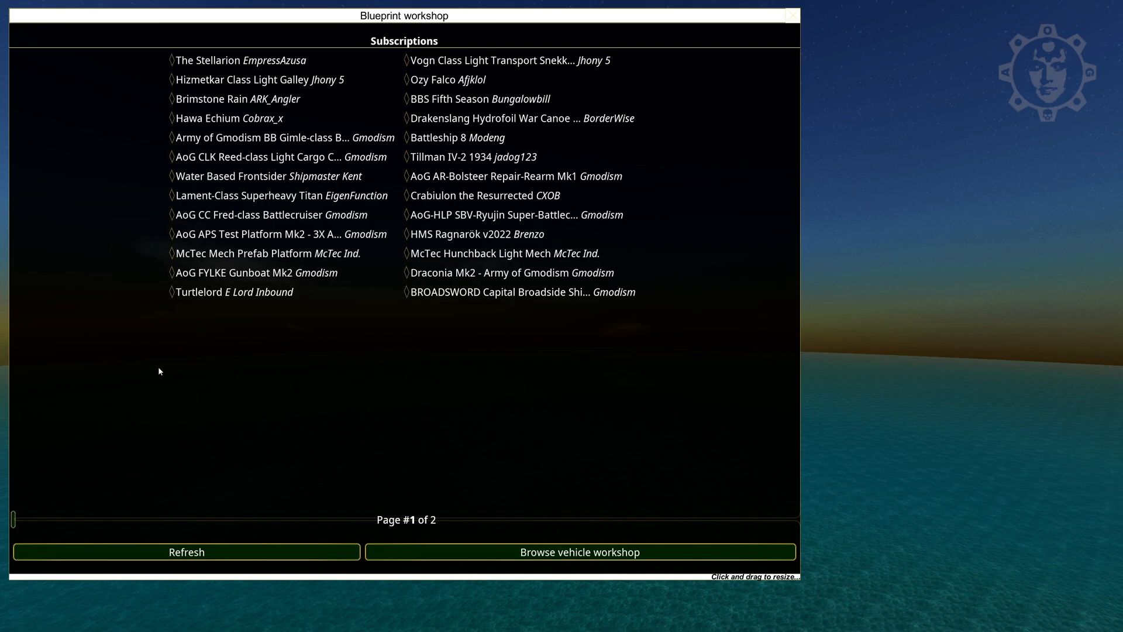
mouse_move(244, 365)
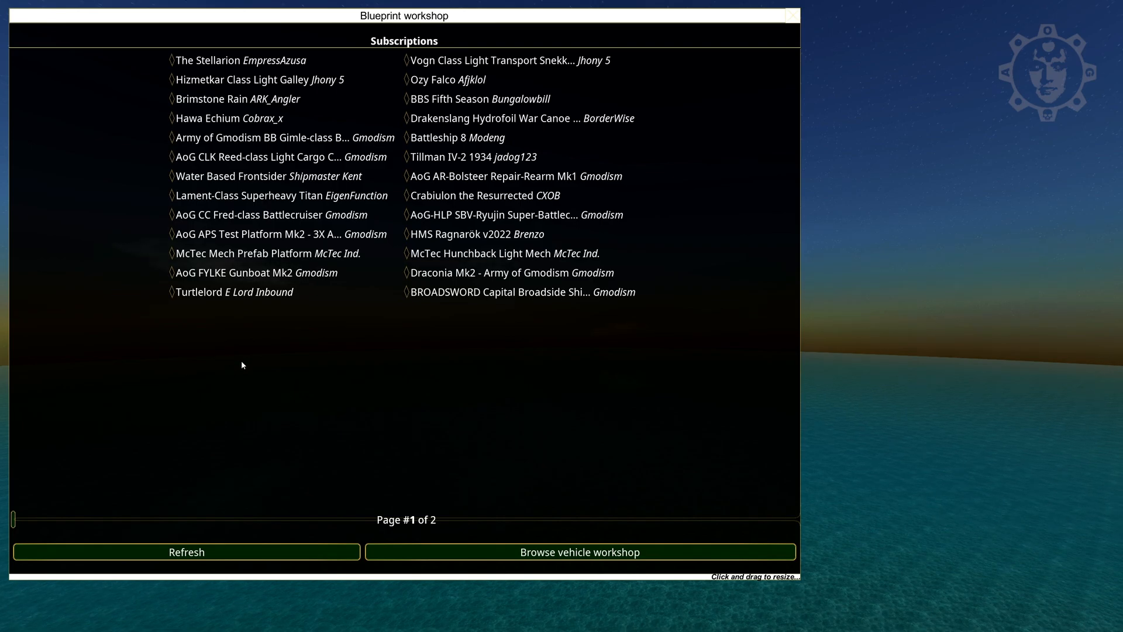
mouse_move(254, 353)
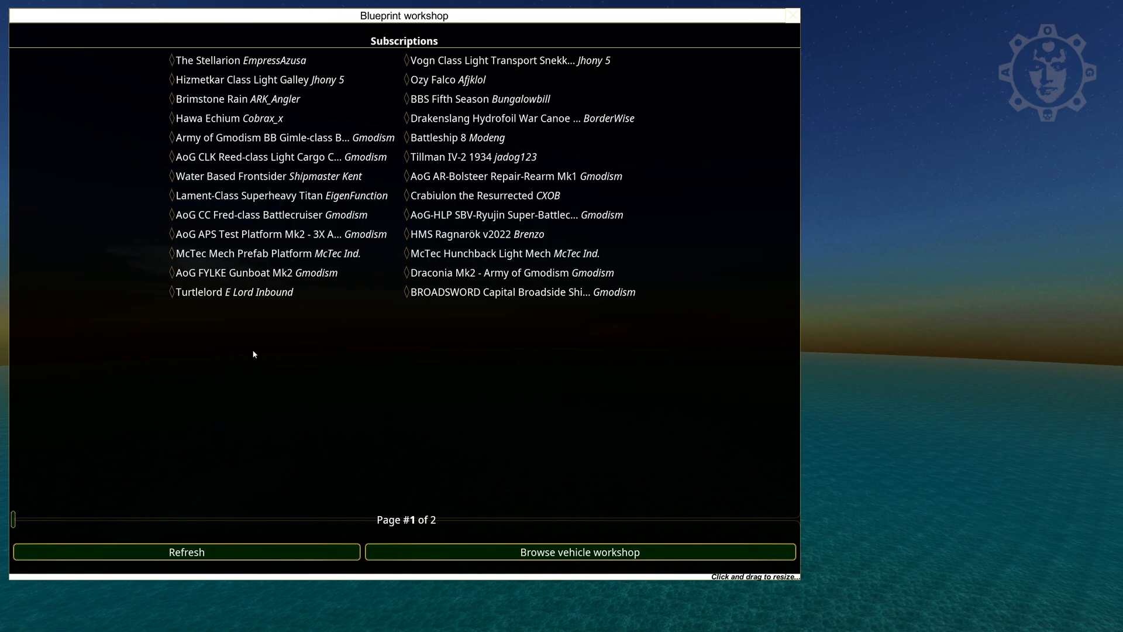
mouse_move(514, 67)
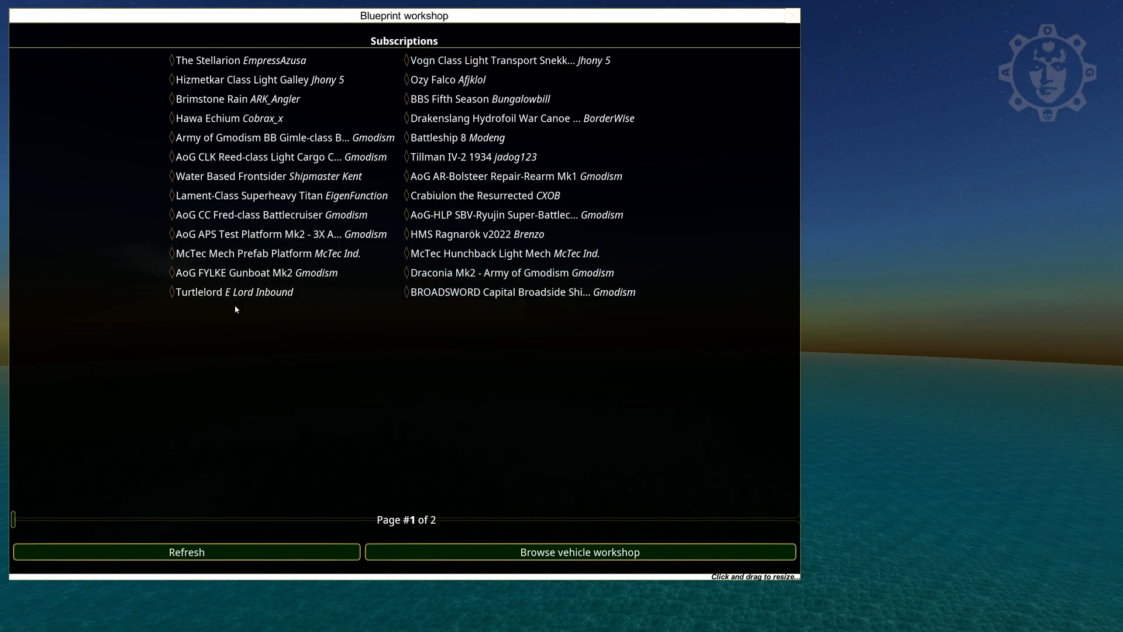
Step: Select The Stellarion in the subscriptions list to view its details
left_click(208, 61)
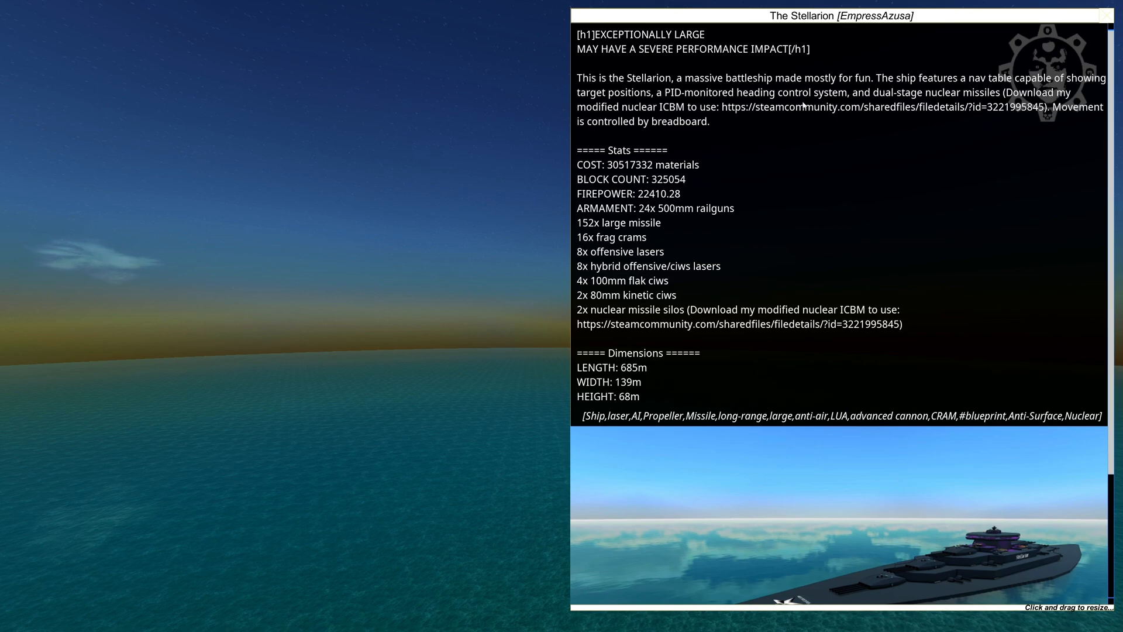
Step: Download The Stellarion blueprint and choose to save it to disk
scroll("down", 3)
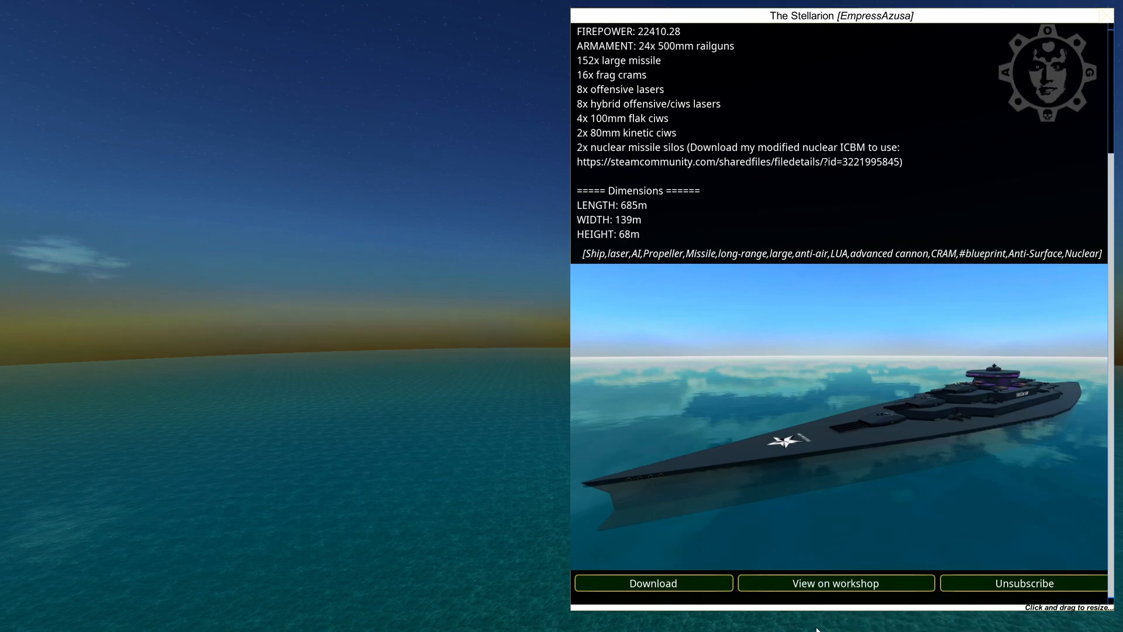
mouse_move(653, 583)
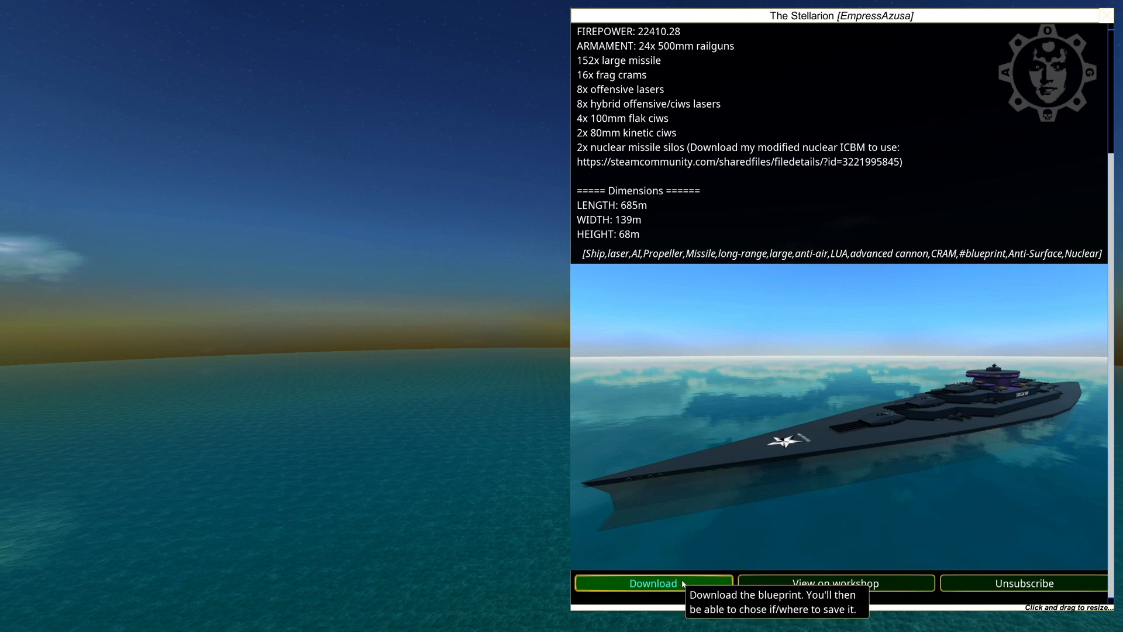
left_click(669, 583)
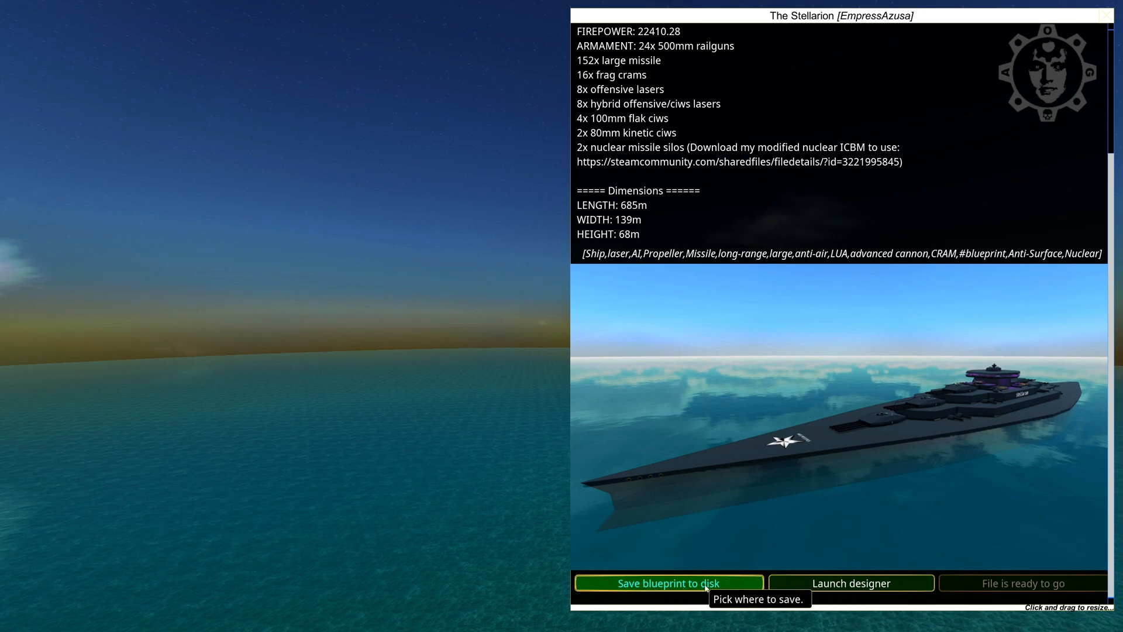
left_click(672, 583)
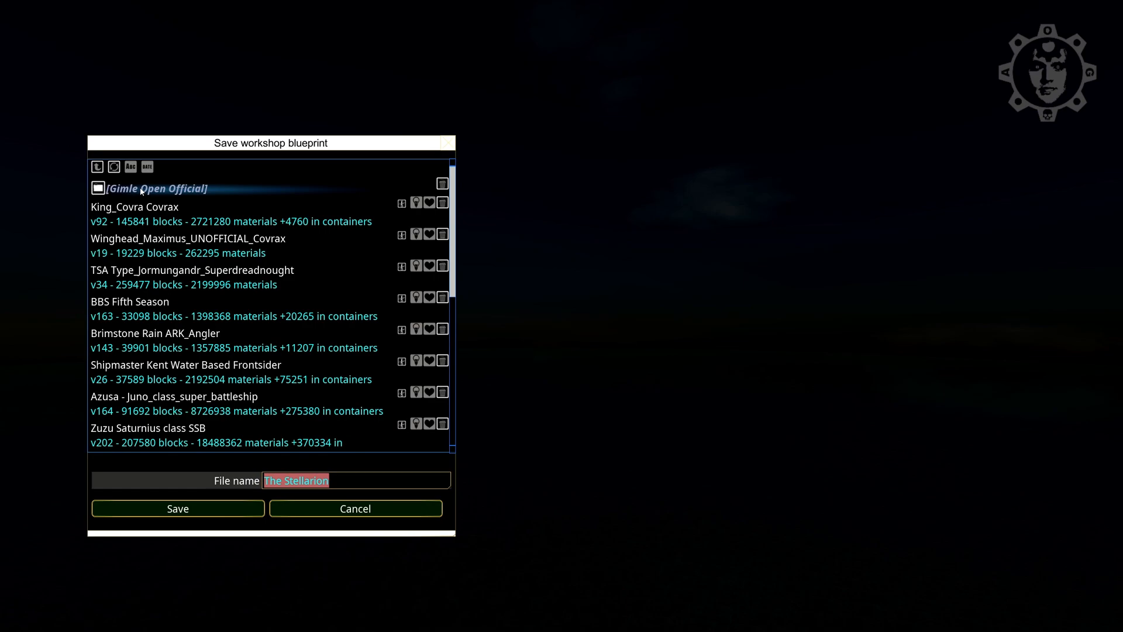
Step: Save the blueprint to disk under the name 'The Stellarion'
scroll("down", 3)
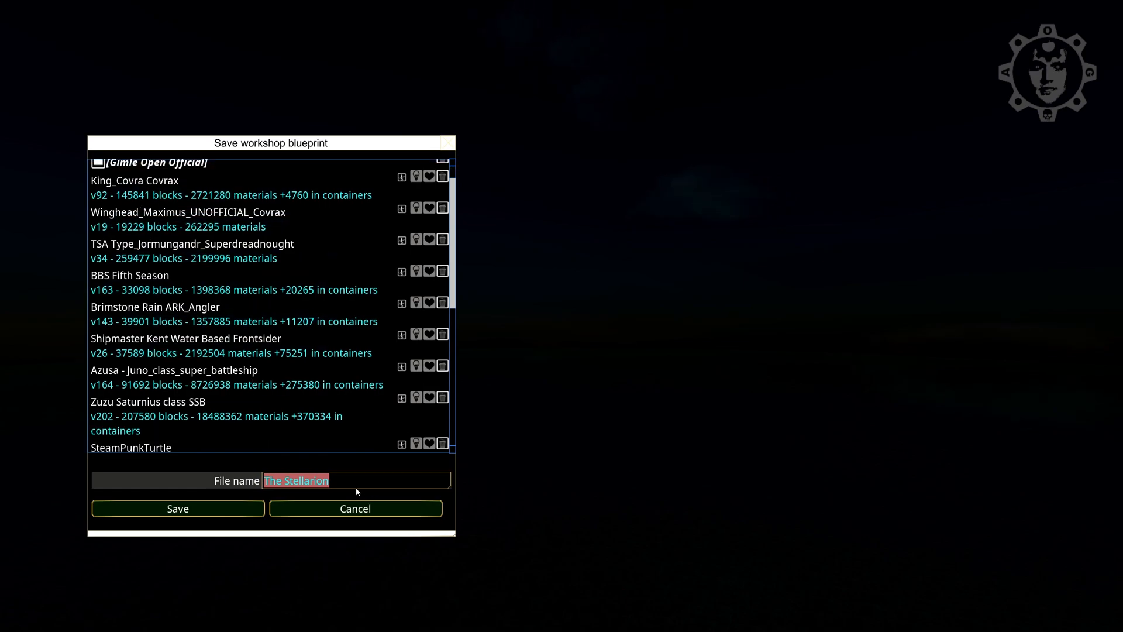
left_click(178, 508)
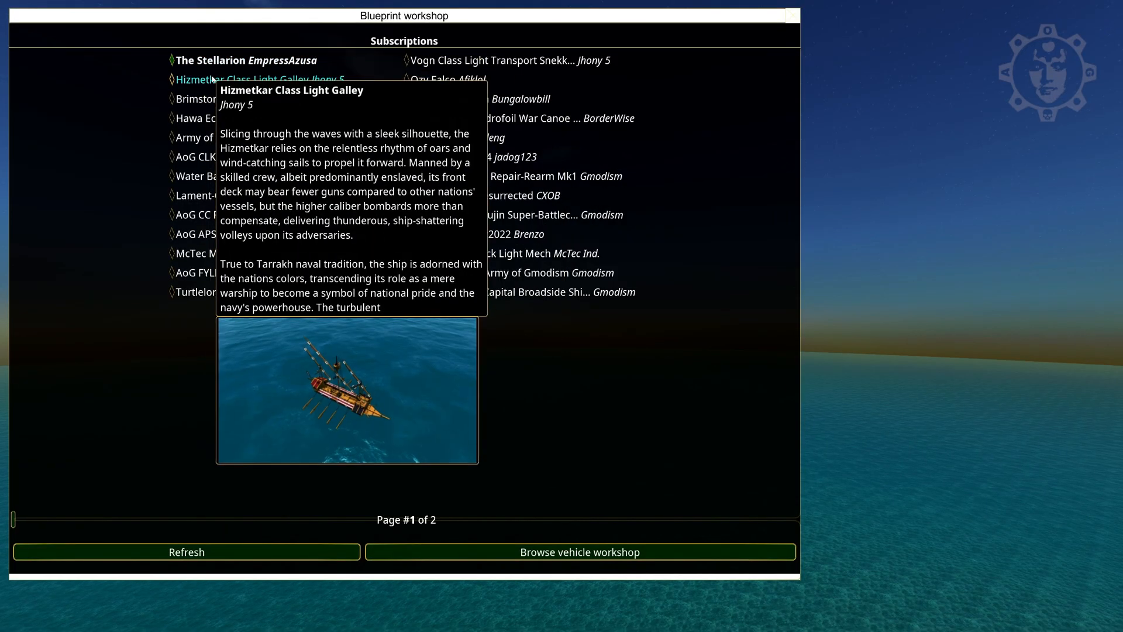
Step: Save the Hizmetkar Class Light Galley blueprint to disk
left_click(215, 79)
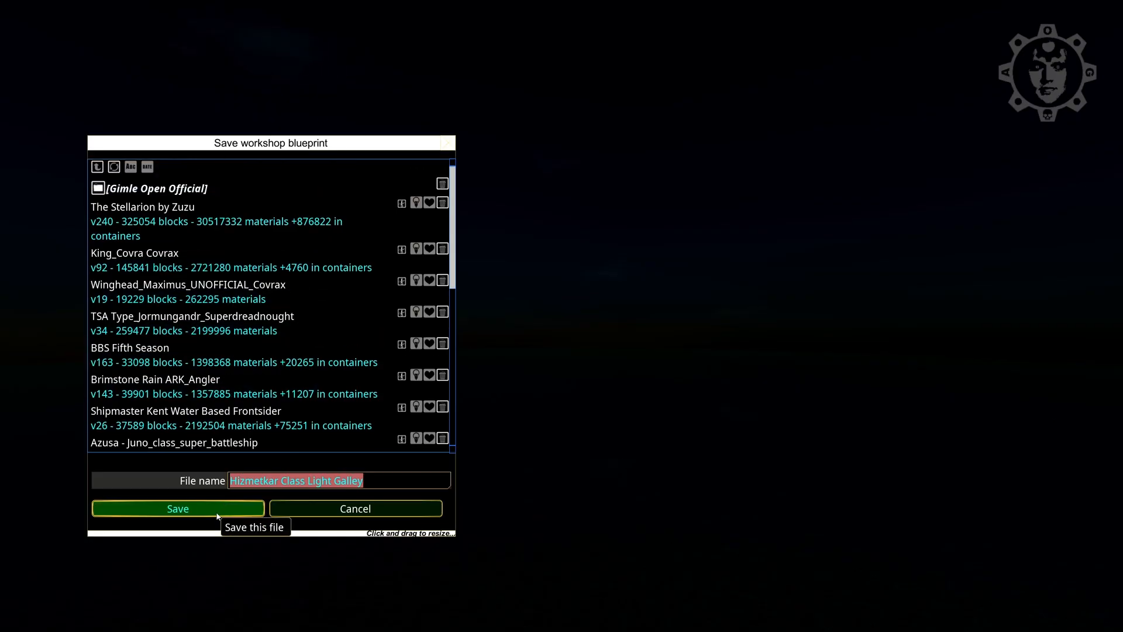
left_click(178, 508)
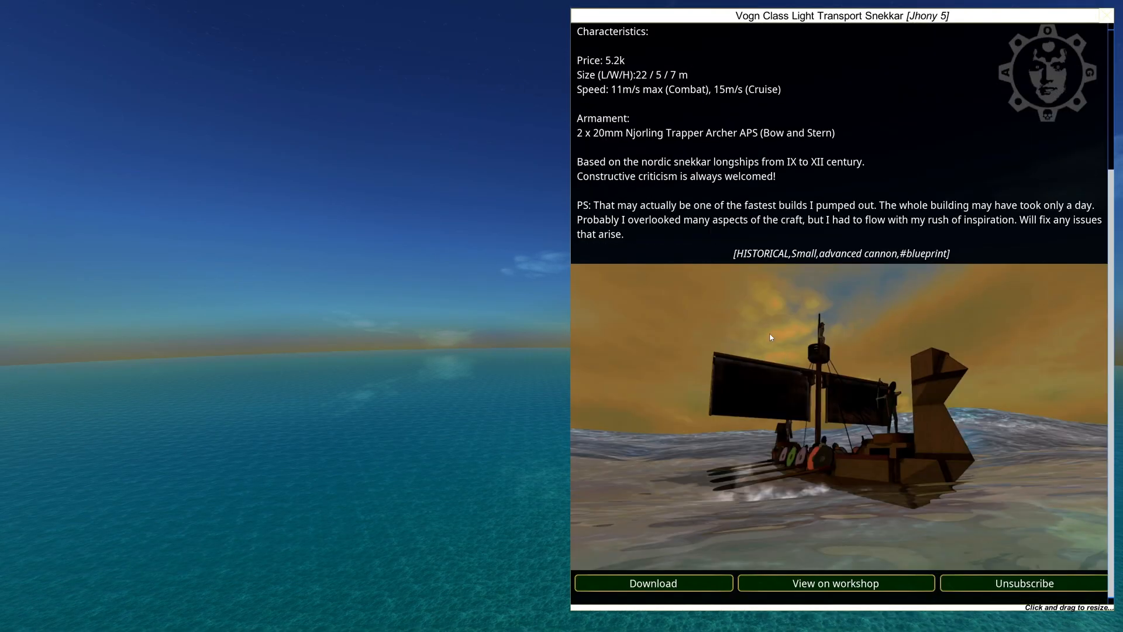
Step: Download the Vogn Class Light Transport Snekkar blueprint and save it to disk
left_click(653, 583)
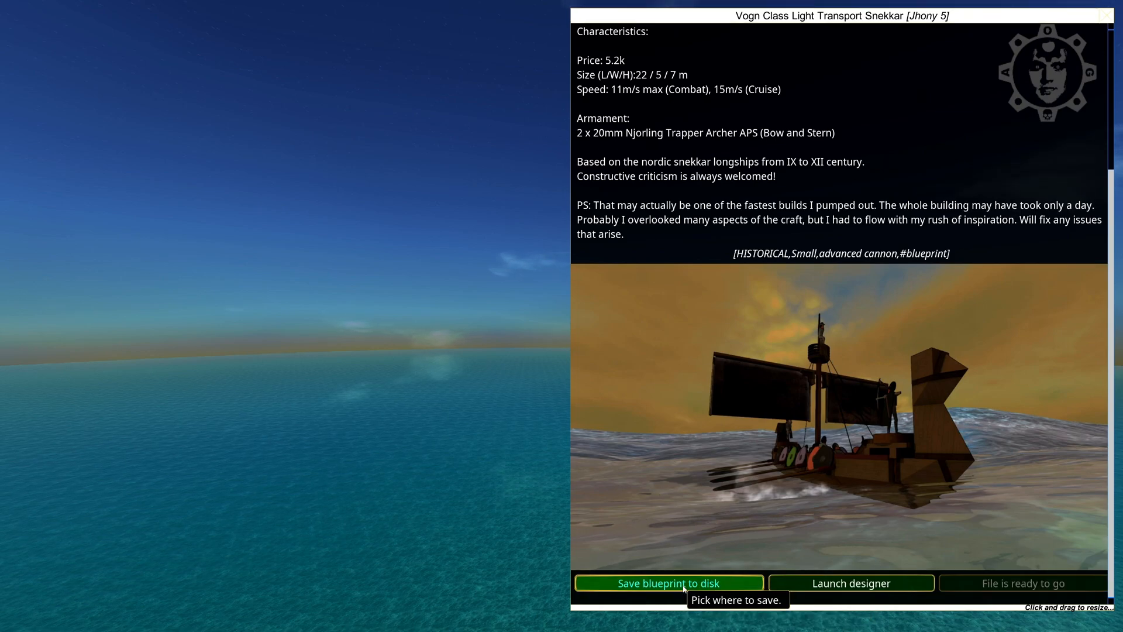
left_click(668, 583)
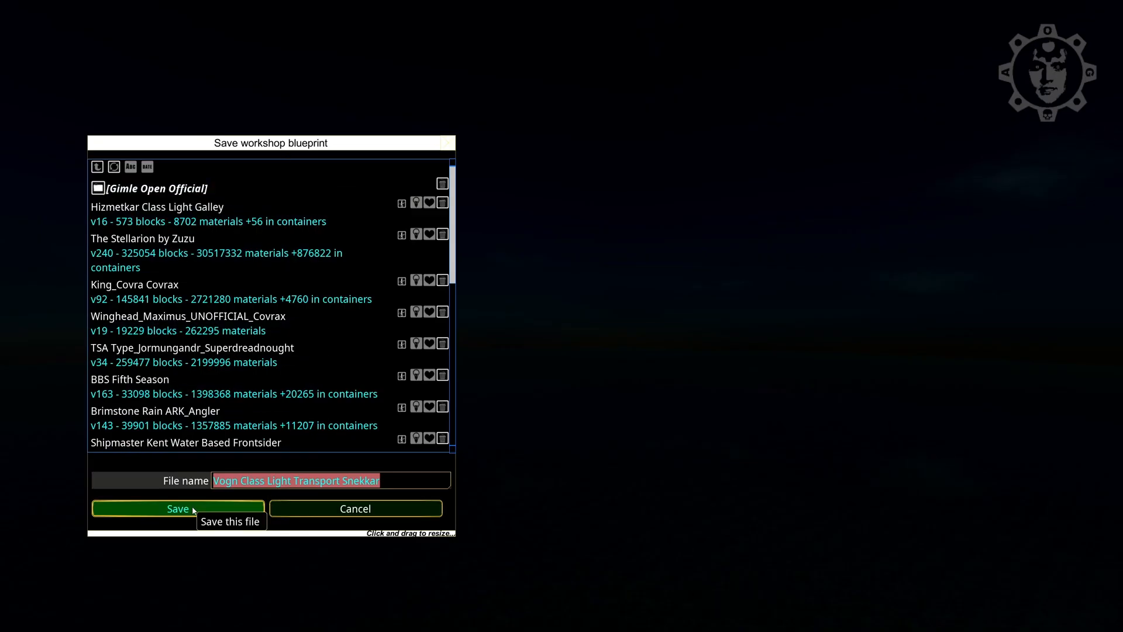
left_click(178, 508)
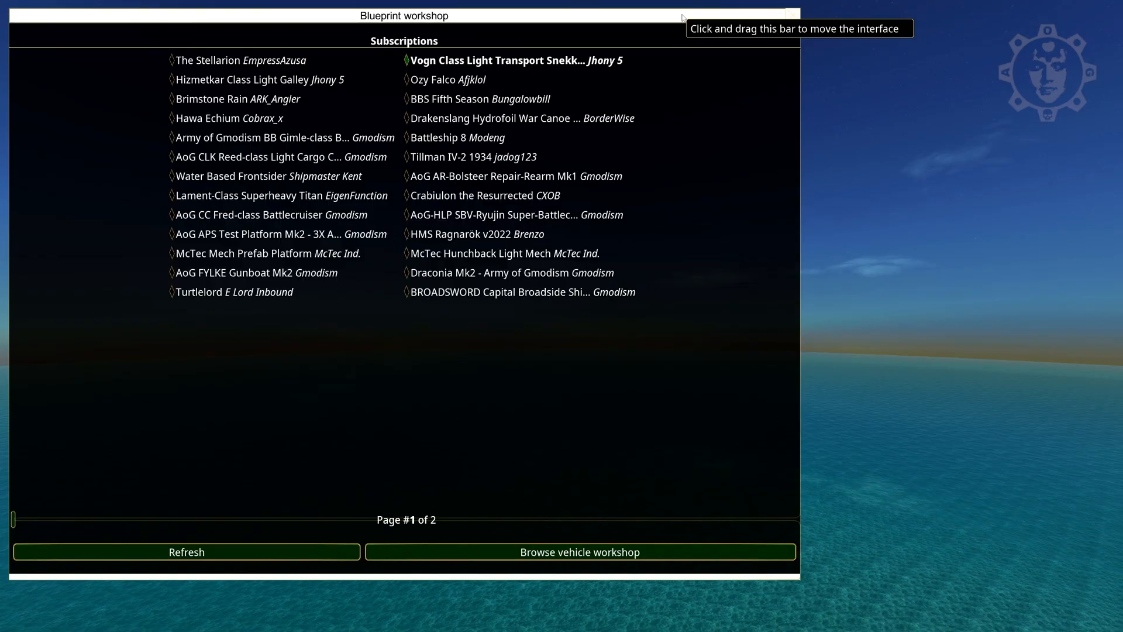
mouse_move(208, 118)
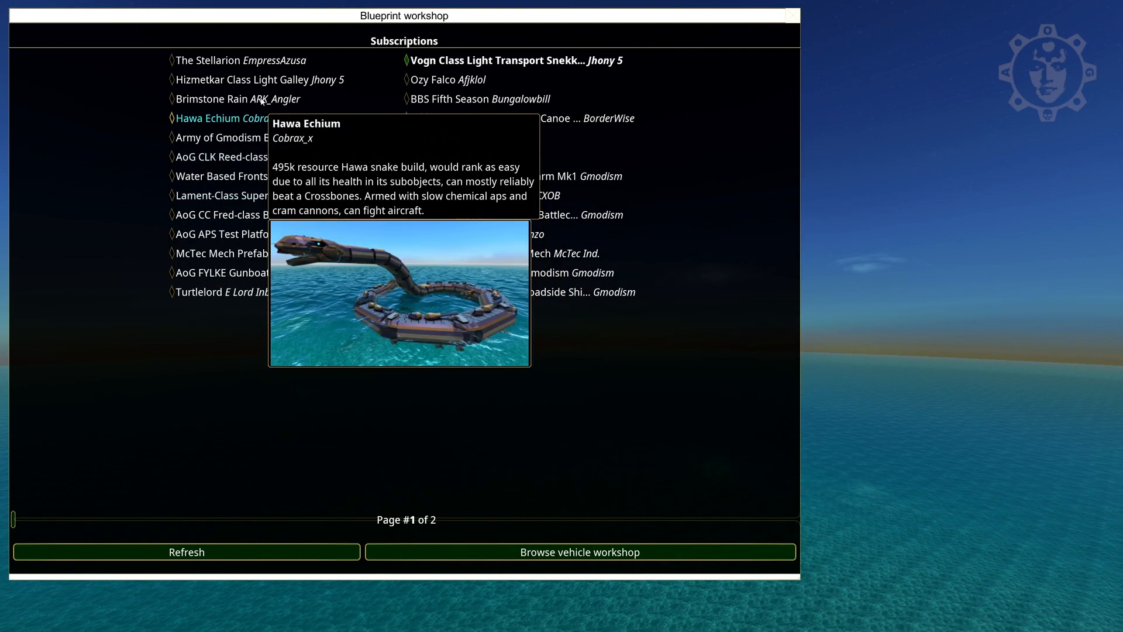
mouse_move(461, 196)
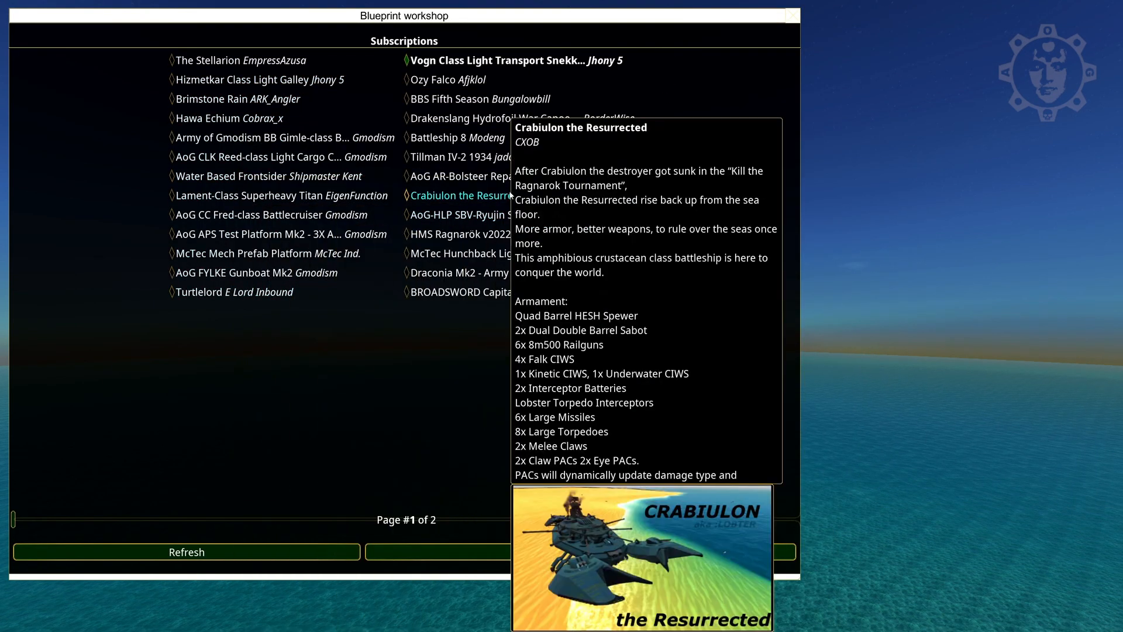
mouse_move(535, 14)
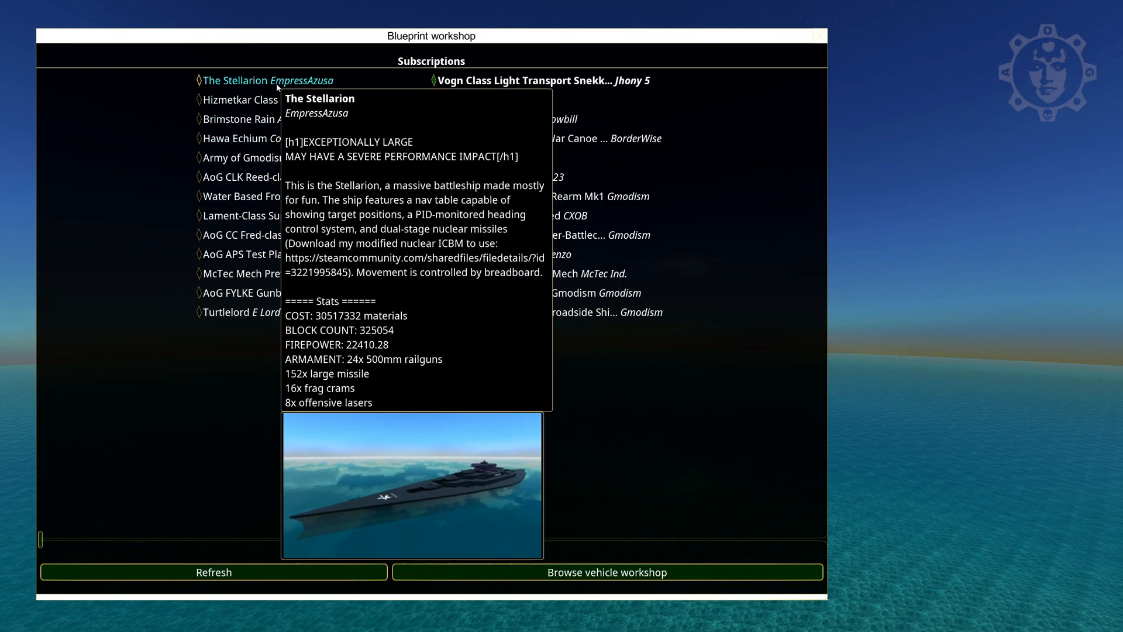
Step: Download The Stellarion blueprint from its workshop details and save it to disk
left_click(236, 80)
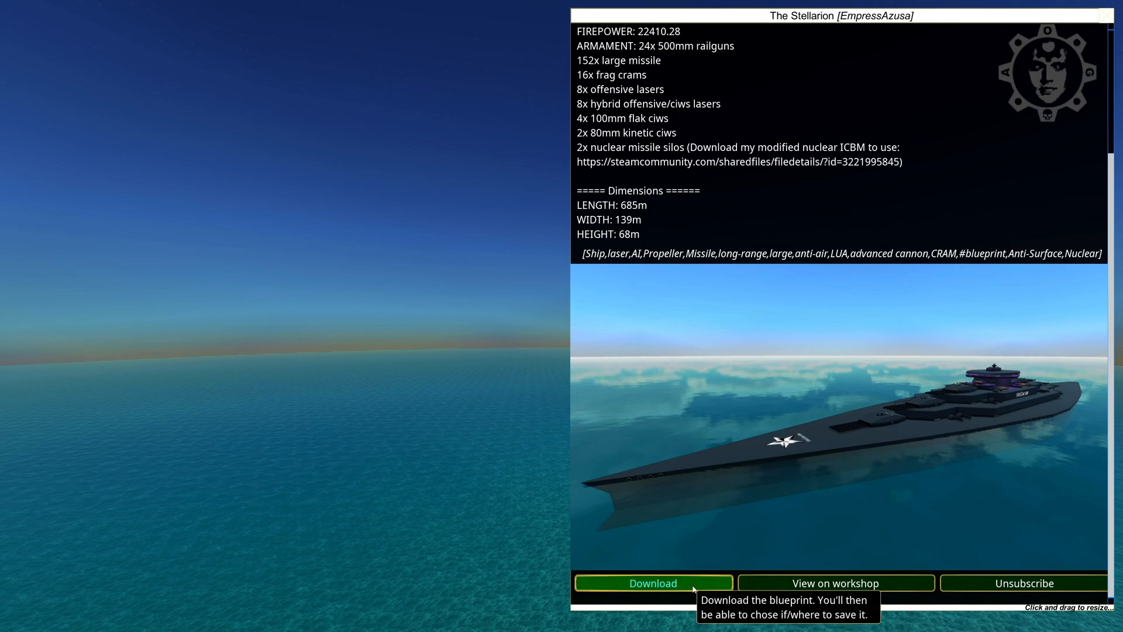
left_click(653, 583)
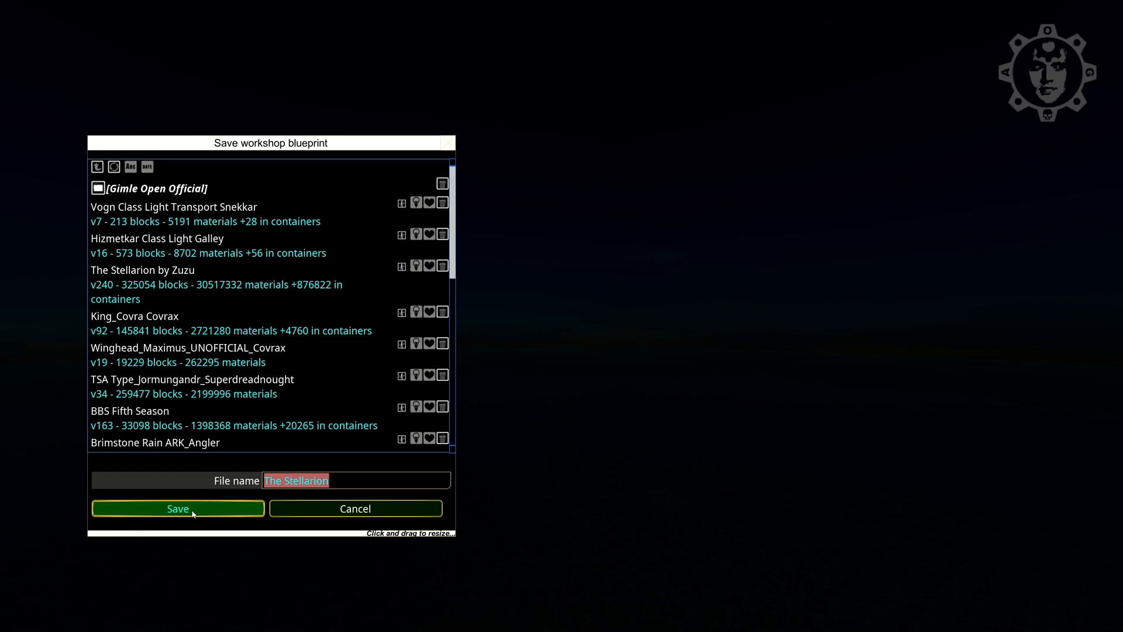
left_click(177, 508)
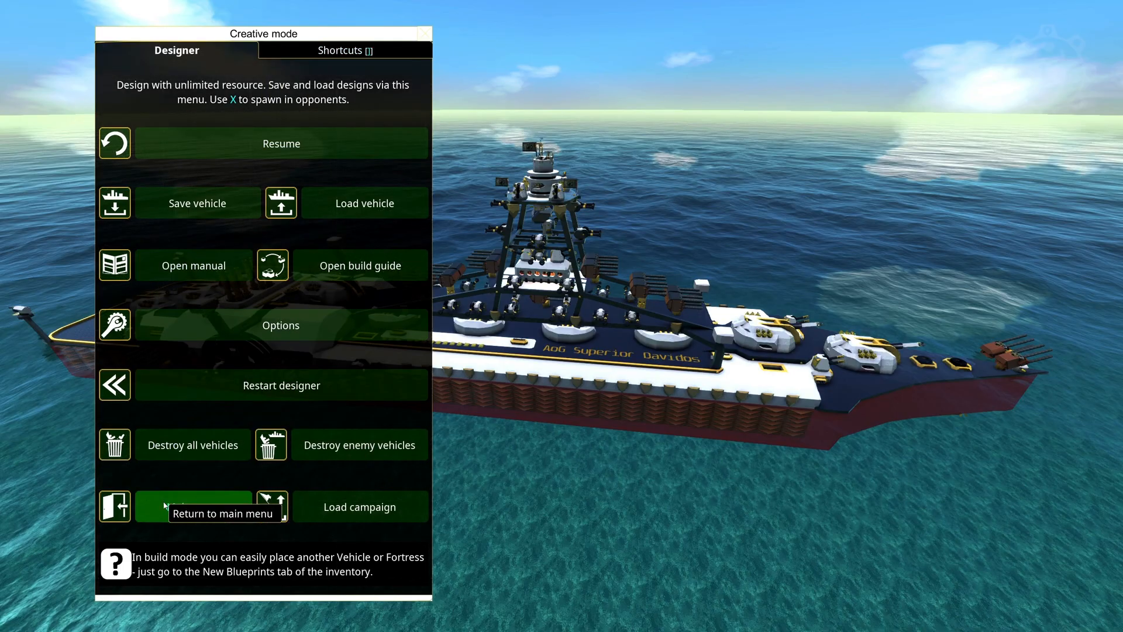
Step: Return to the main menu and start a vehicle upload from the Content workshop options
left_click(193, 514)
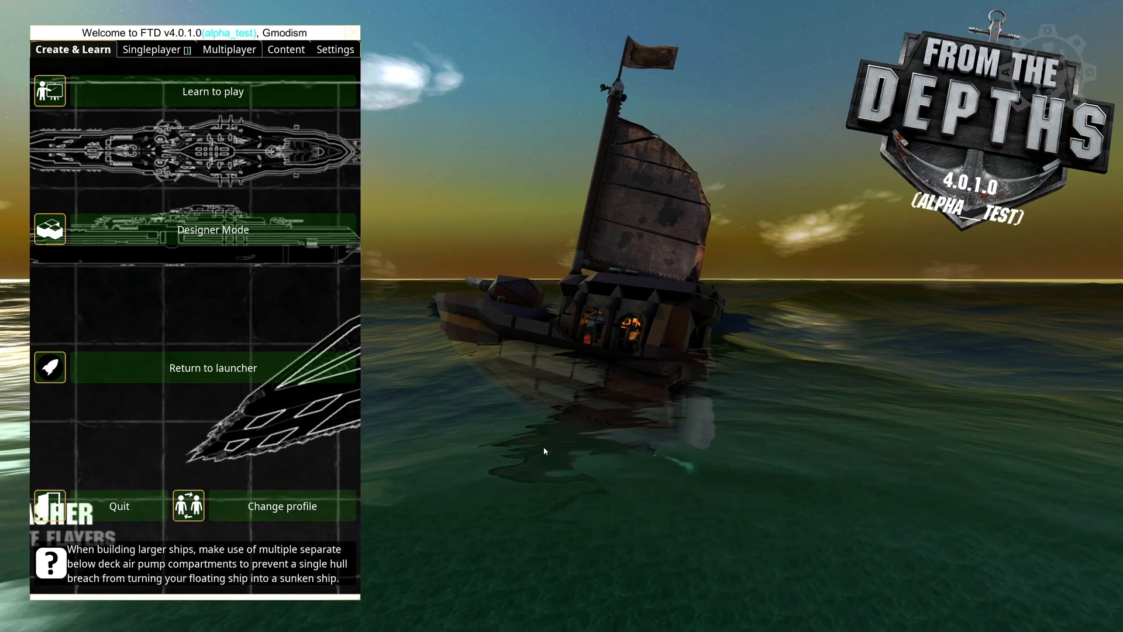
left_click(276, 49)
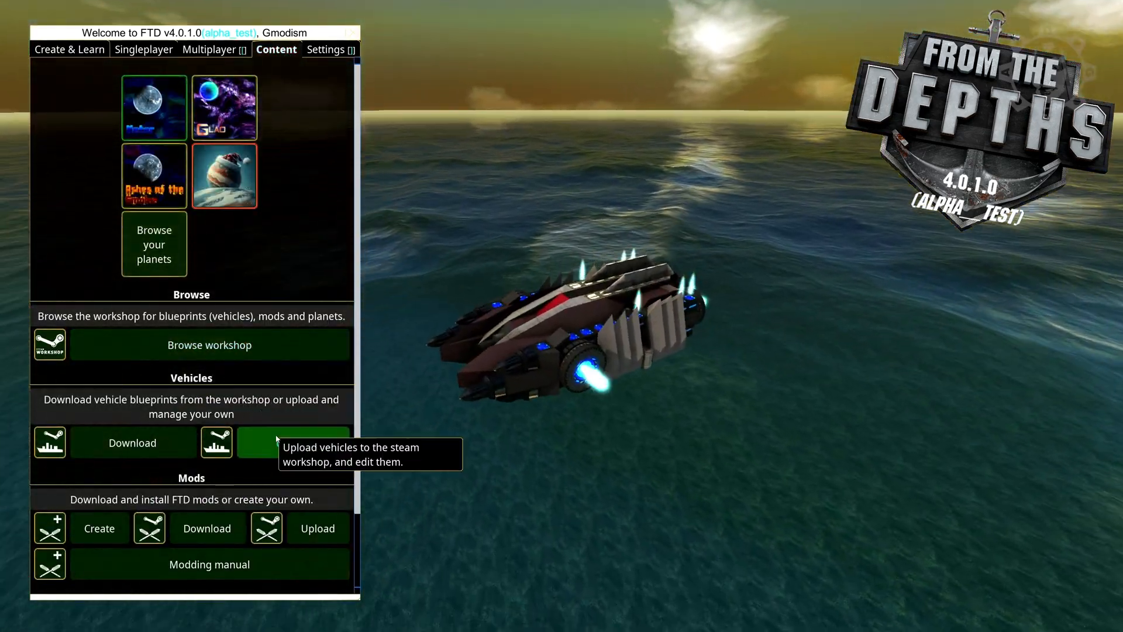
left_click(282, 442)
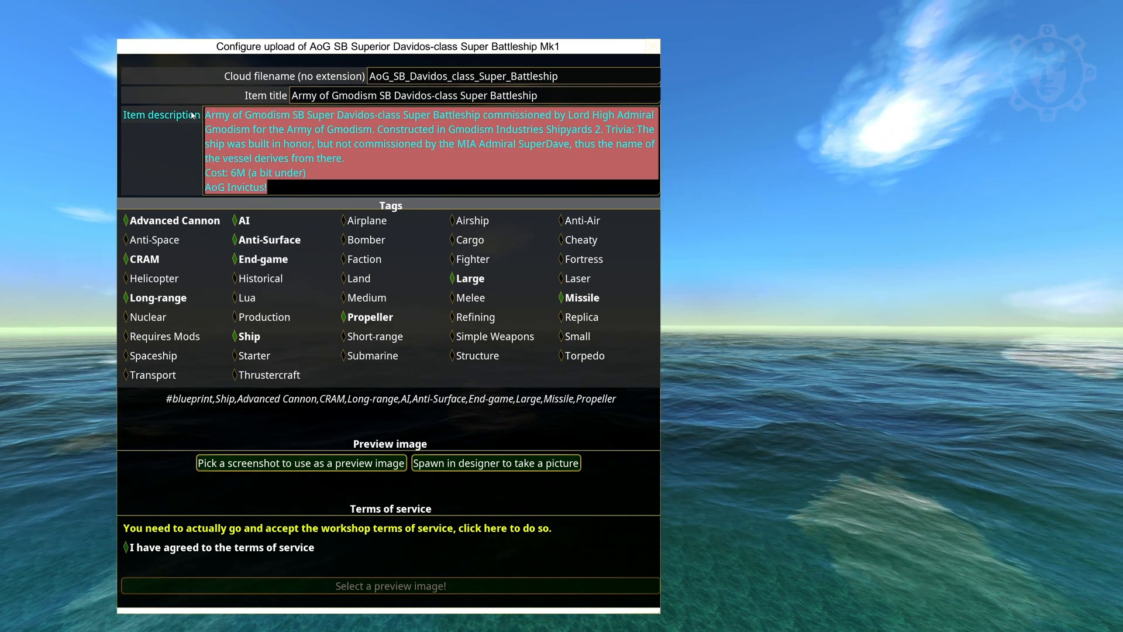
left_click(416, 96)
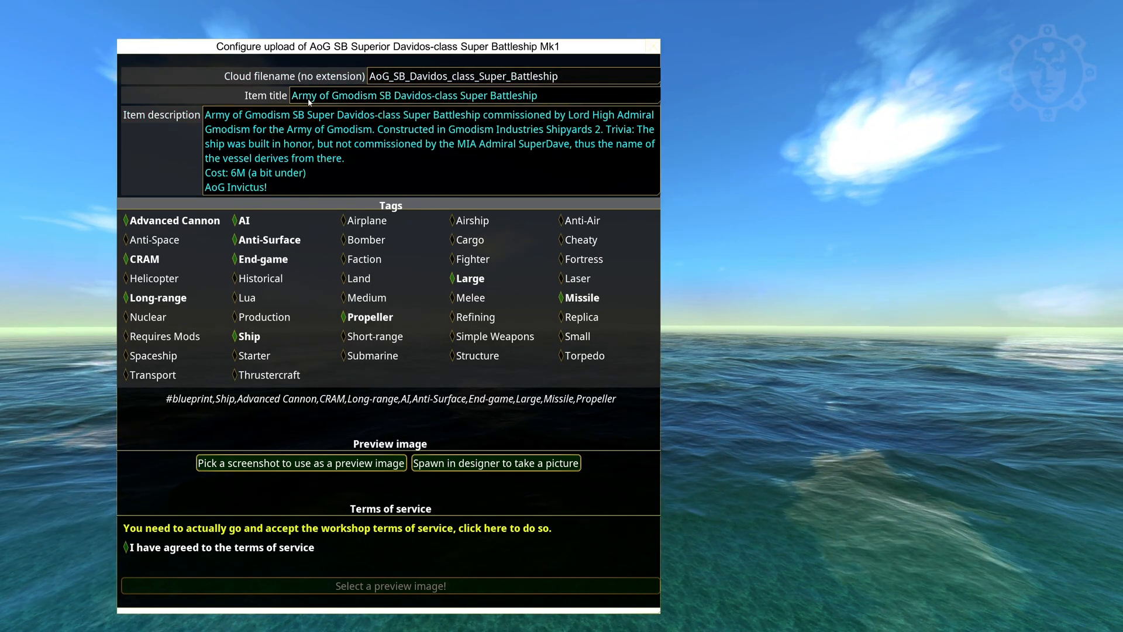
left_click_drag(290, 95, 405, 94)
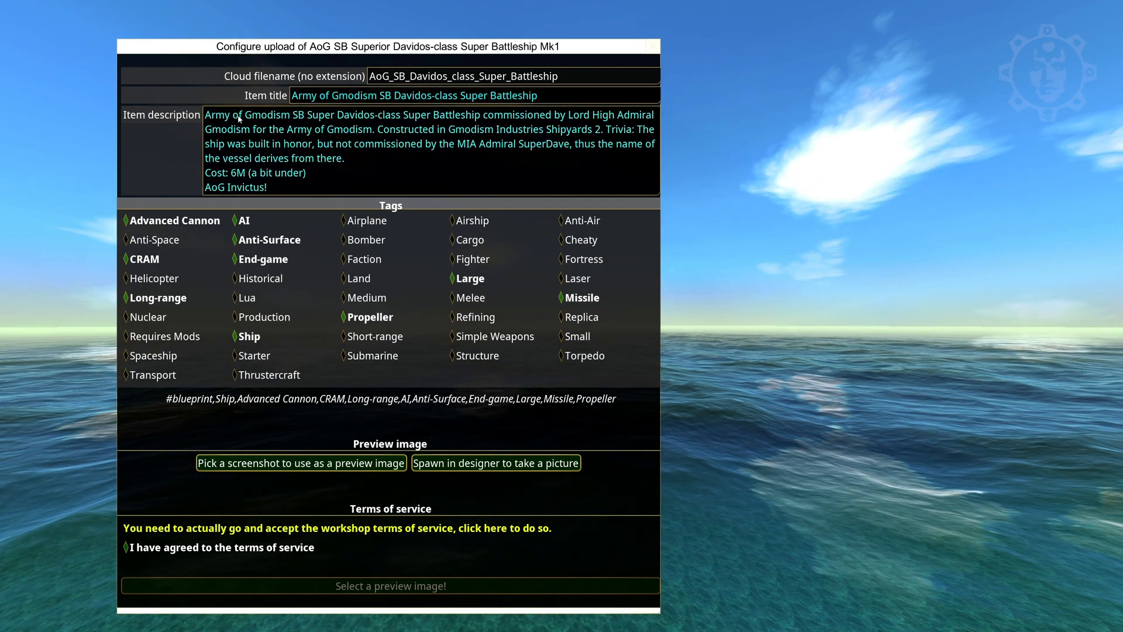
left_click_drag(205, 114, 594, 143)
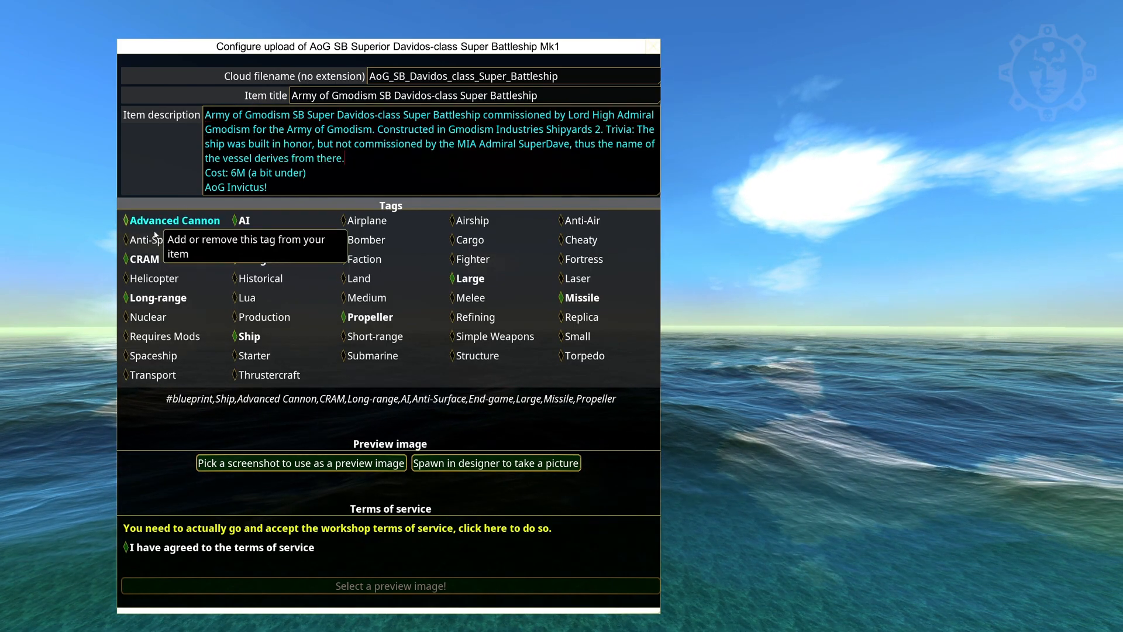
mouse_move(367, 220)
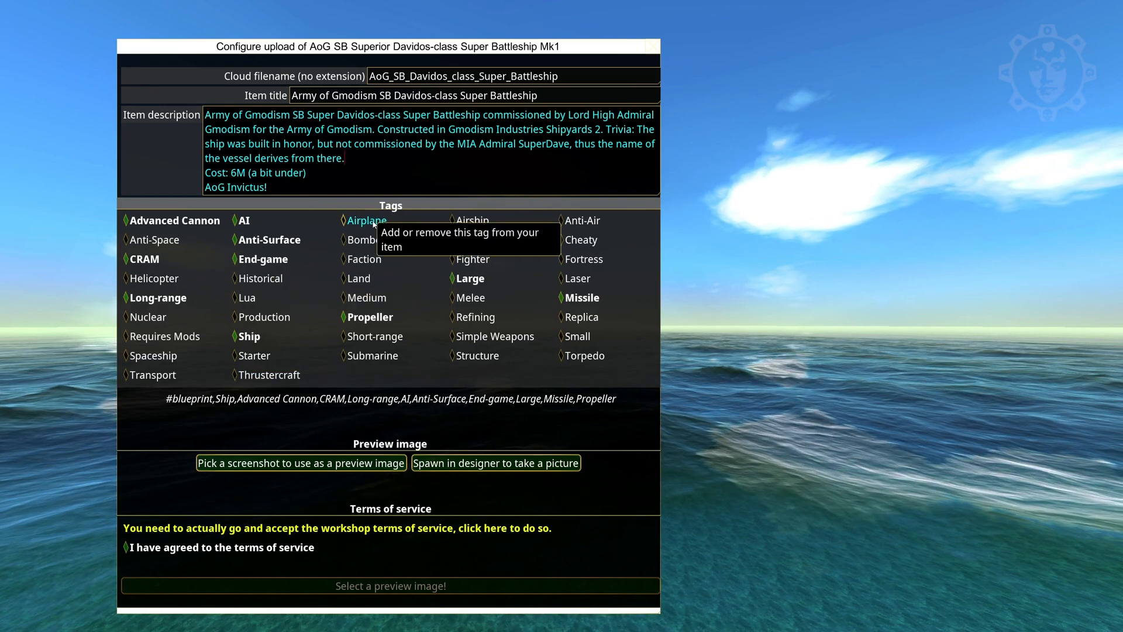
mouse_move(569, 213)
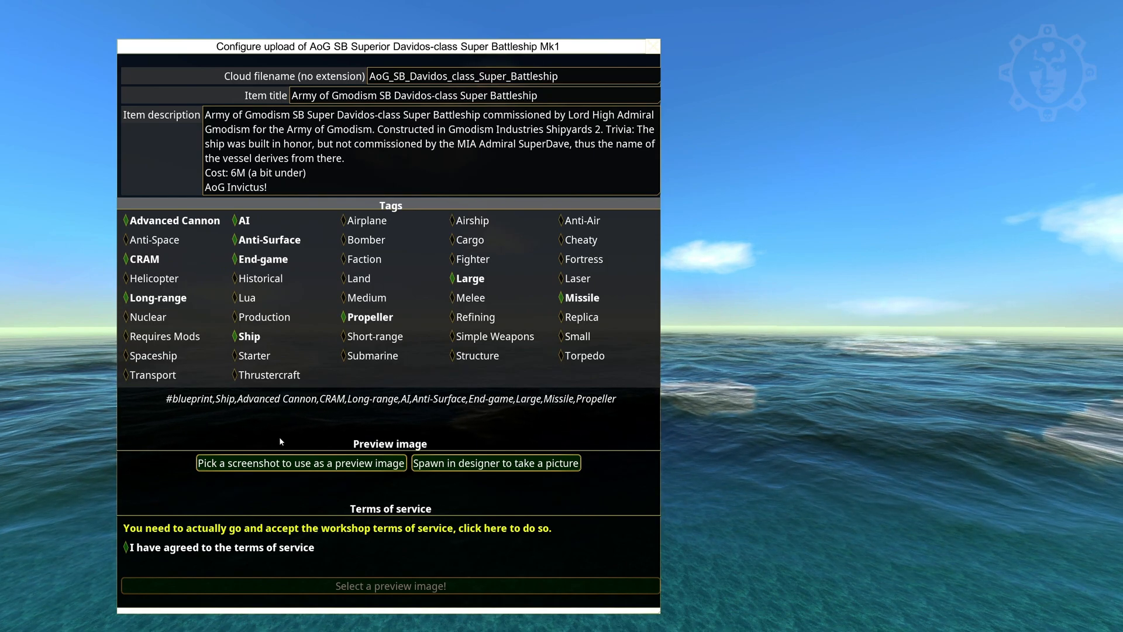
Step: Spawn the Superior Davidos battleship in the designer to take its preview picture
left_click(300, 463)
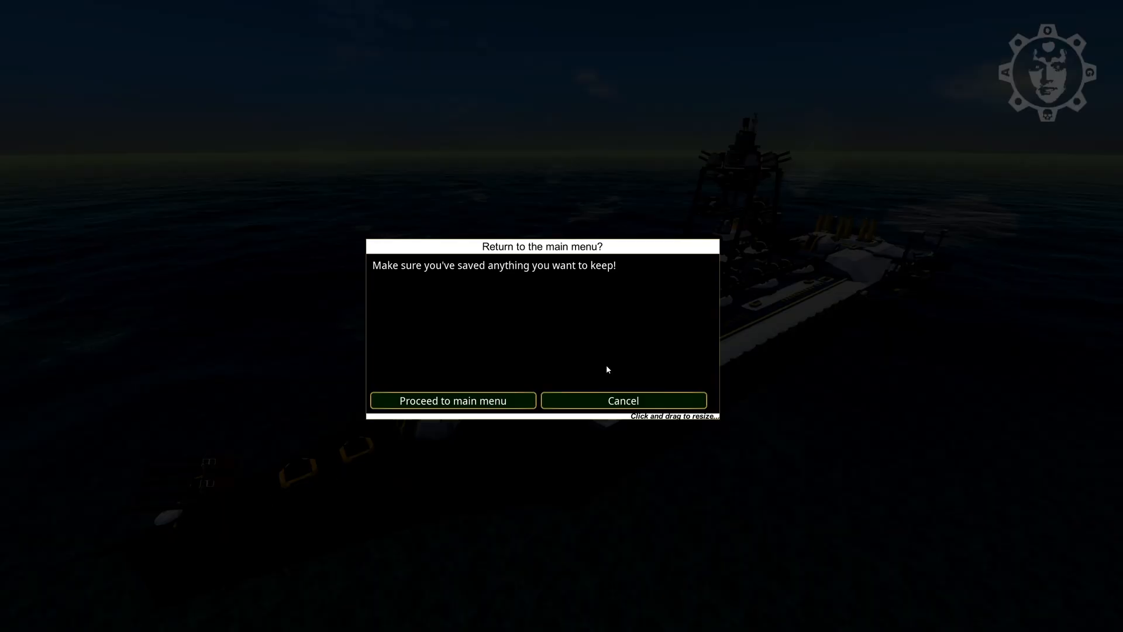
Step: Attach a screenshot as the Davidos upload's preview image and publish it to the Workshop
left_click(453, 400)
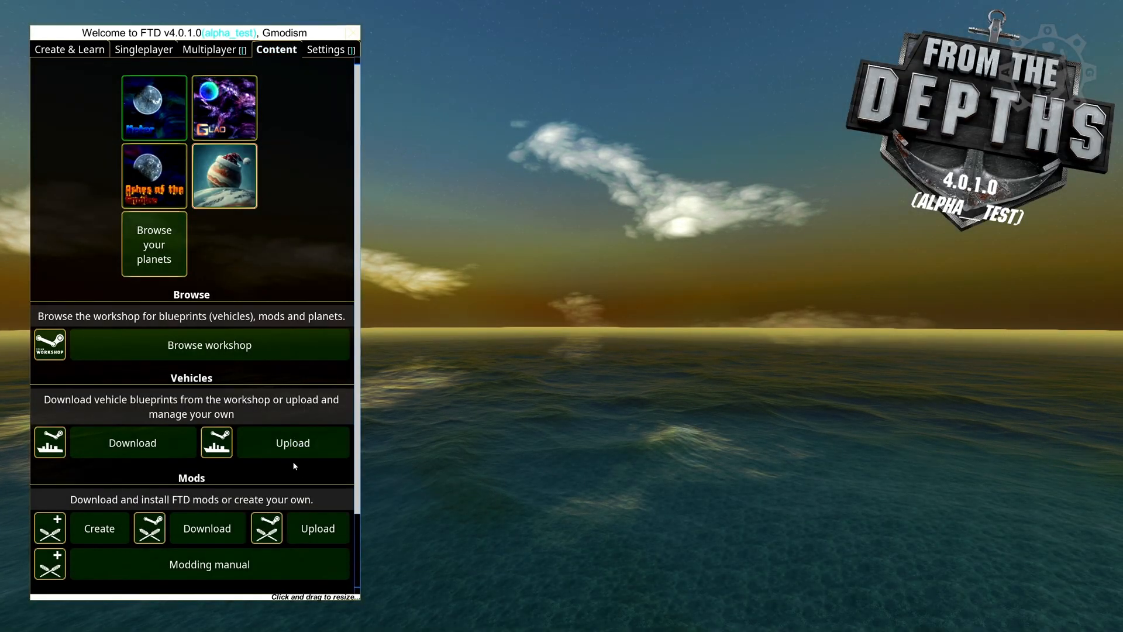
left_click(293, 442)
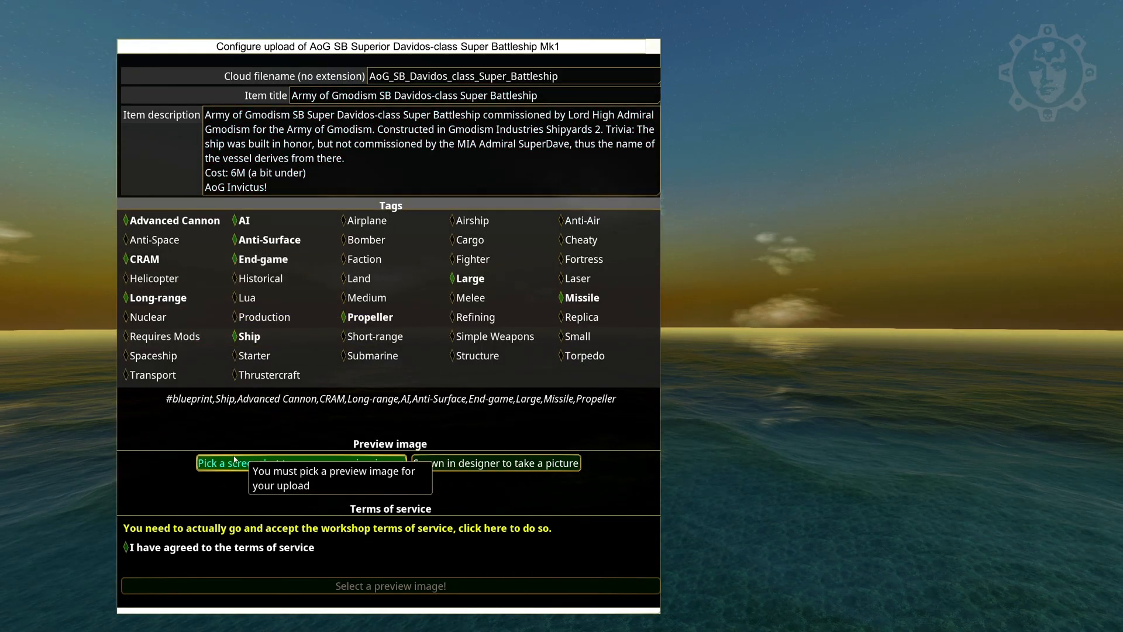
left_click(300, 463)
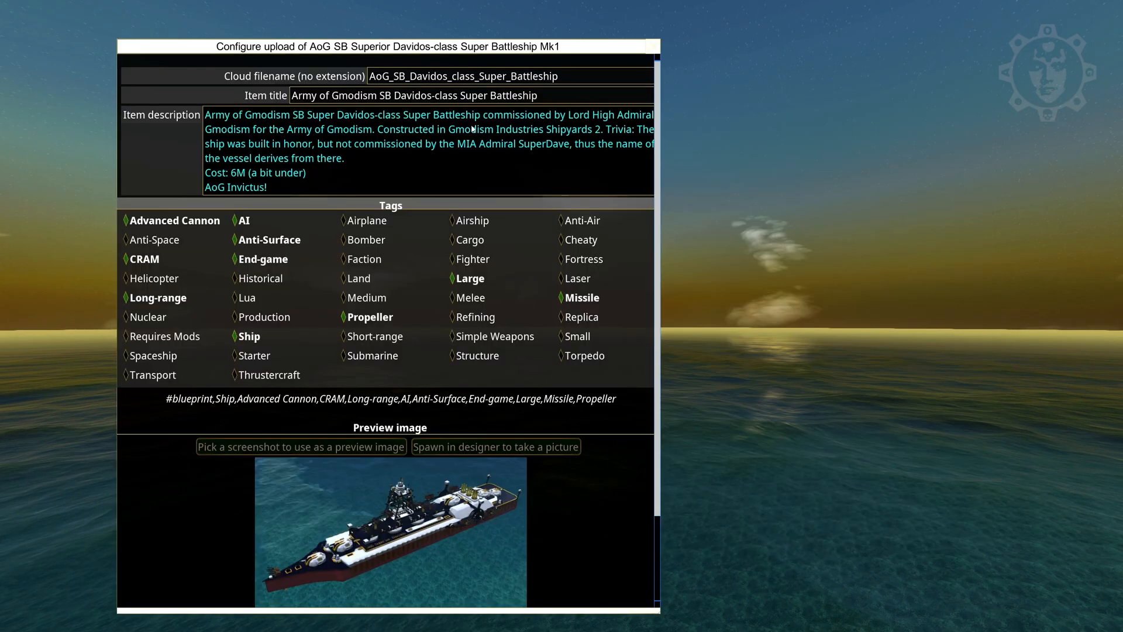
scroll("down", 3)
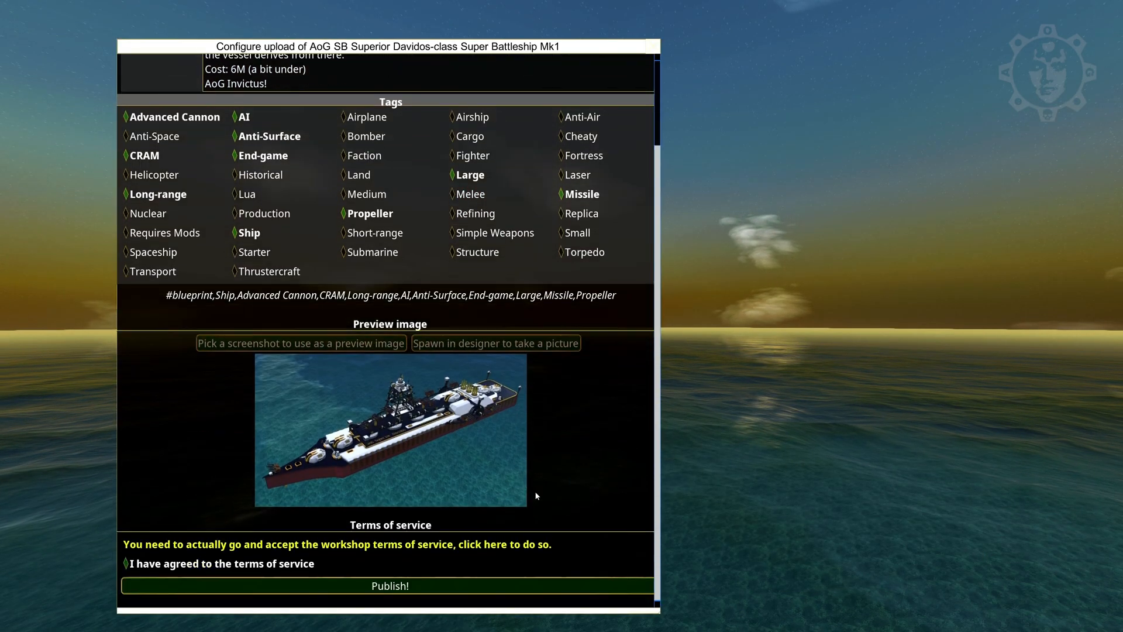
mouse_move(397, 589)
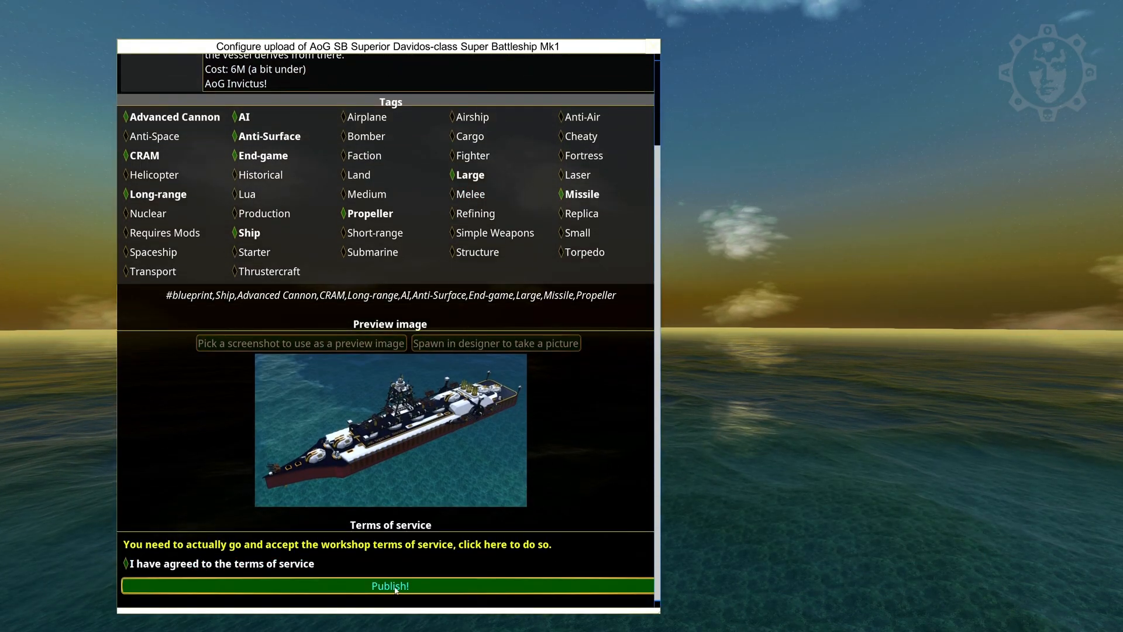
left_click(394, 586)
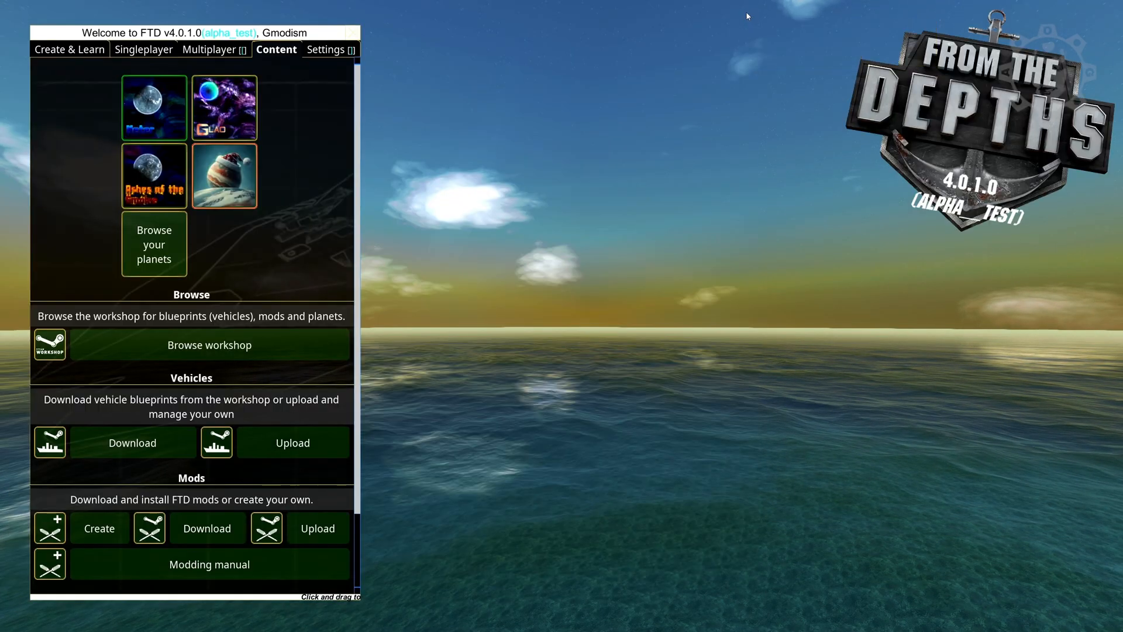
mouse_move(66, 49)
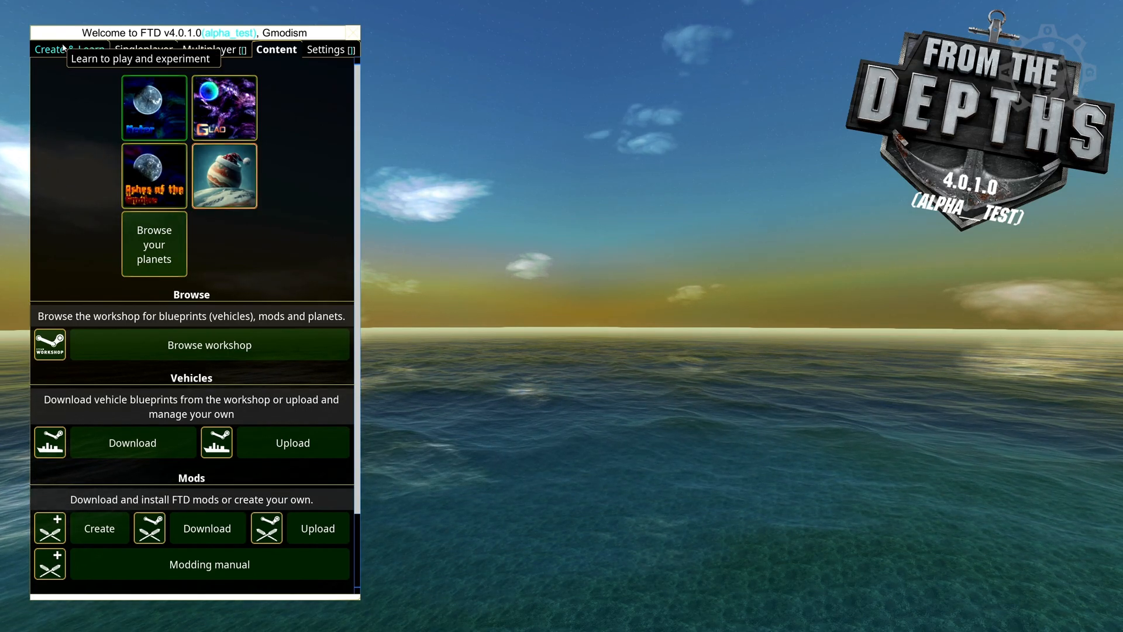
Step: Show the Create & Learn menu with Learn to play and Designer Mode
left_click(68, 49)
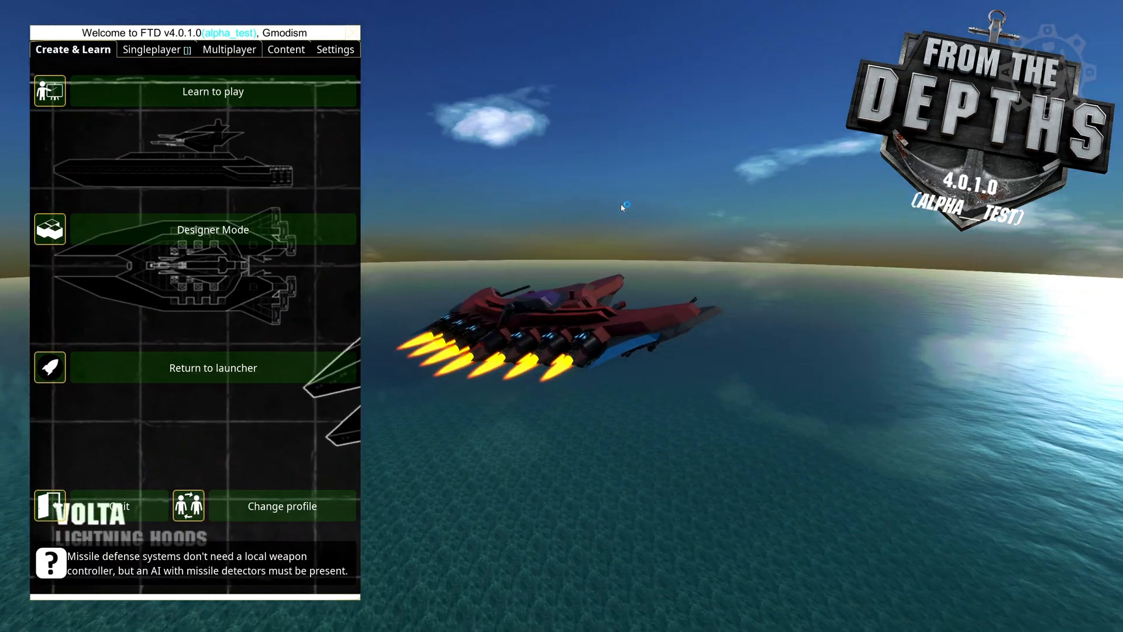